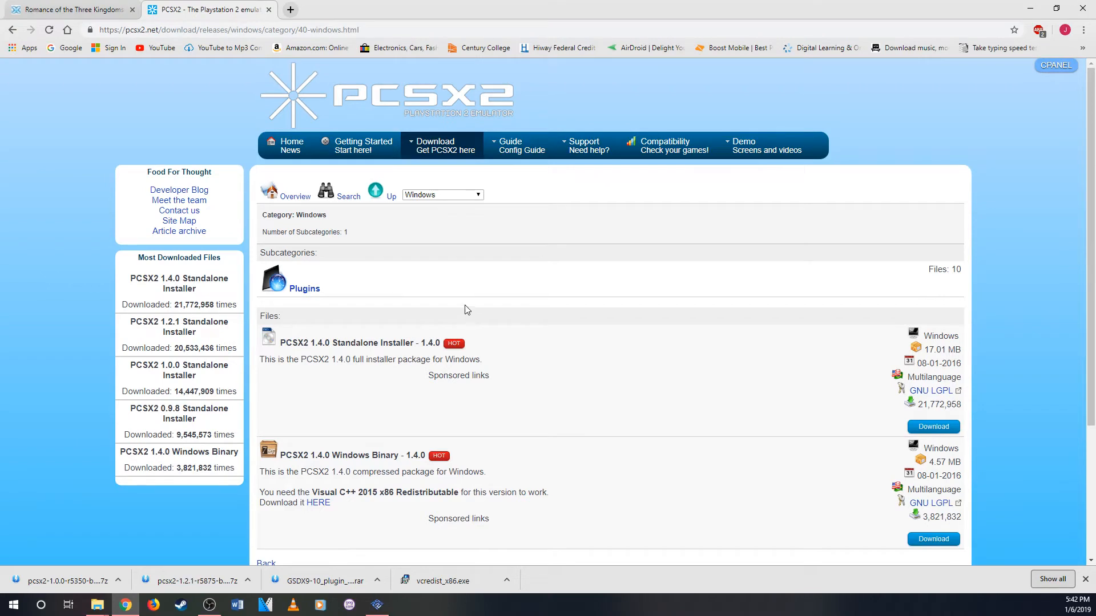
{"action": "mouse_move", "coordinate": [371, 340]}
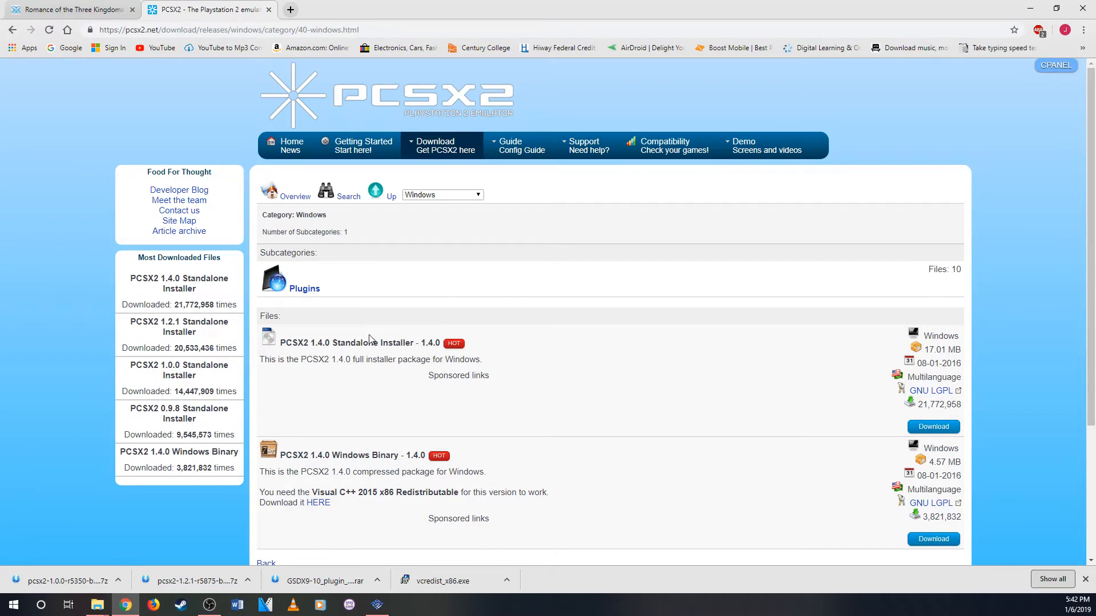
{"action": "mouse_move", "coordinate": [409, 323]}
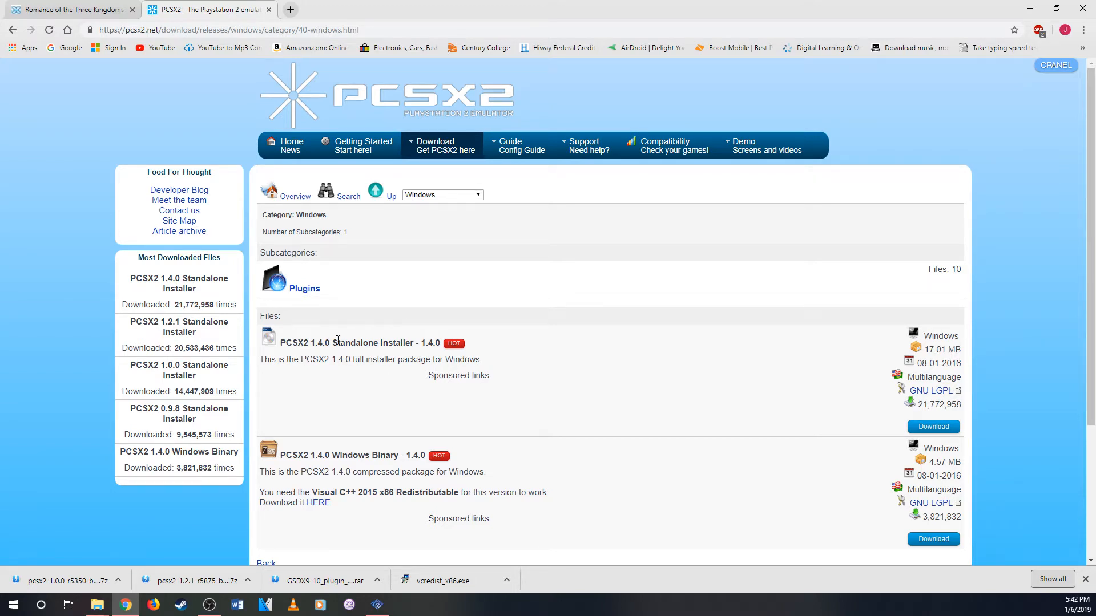
{"action": "mouse_move", "coordinate": [402, 417]}
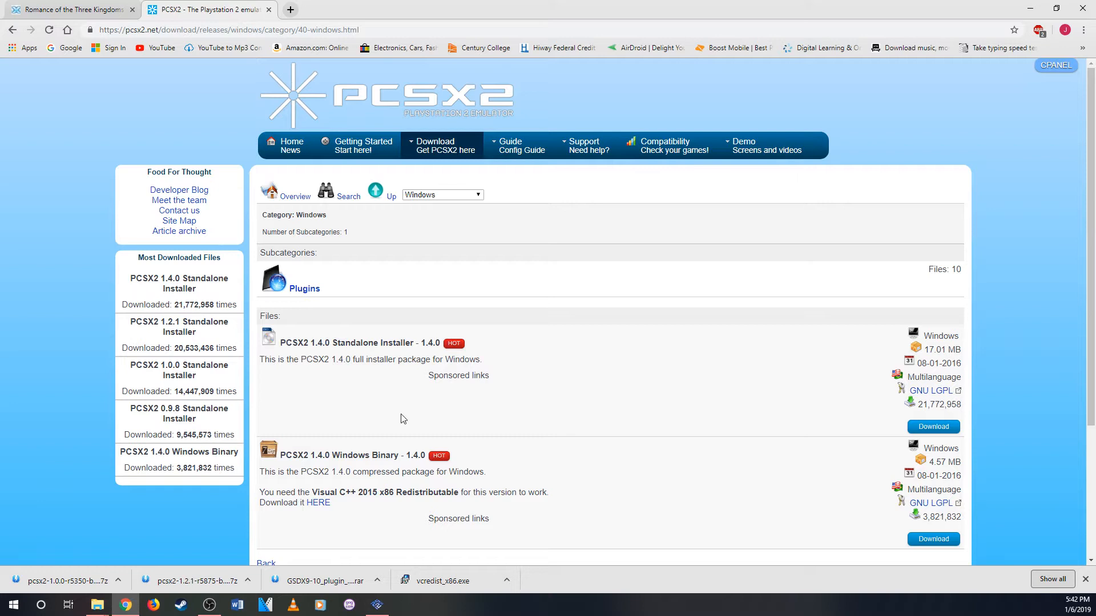
{"action": "mouse_move", "coordinate": [395, 356]}
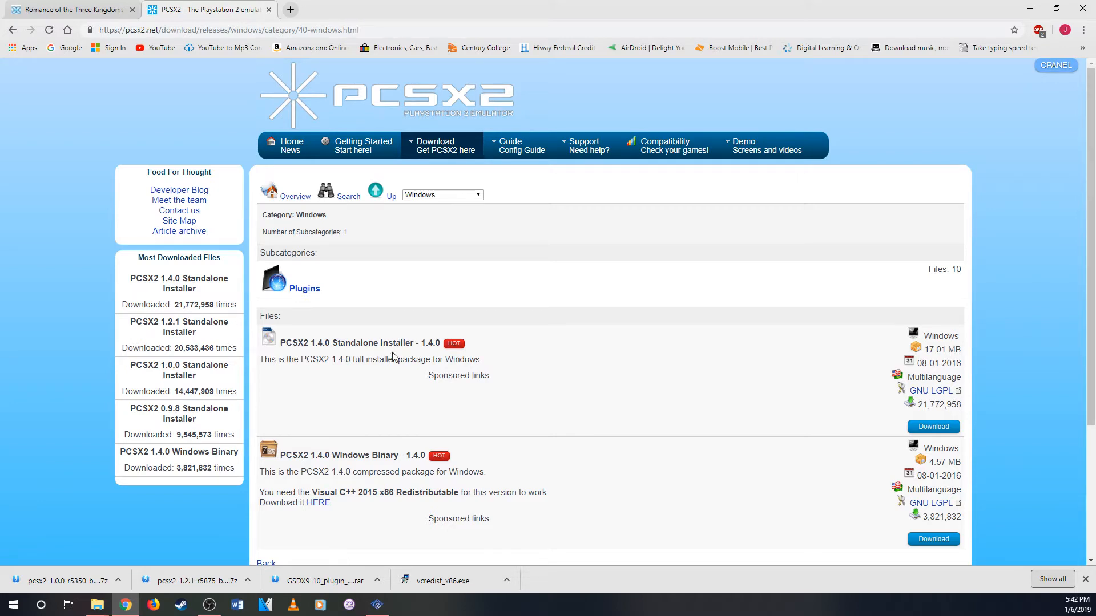
{"action": "mouse_move", "coordinate": [233, 152]}
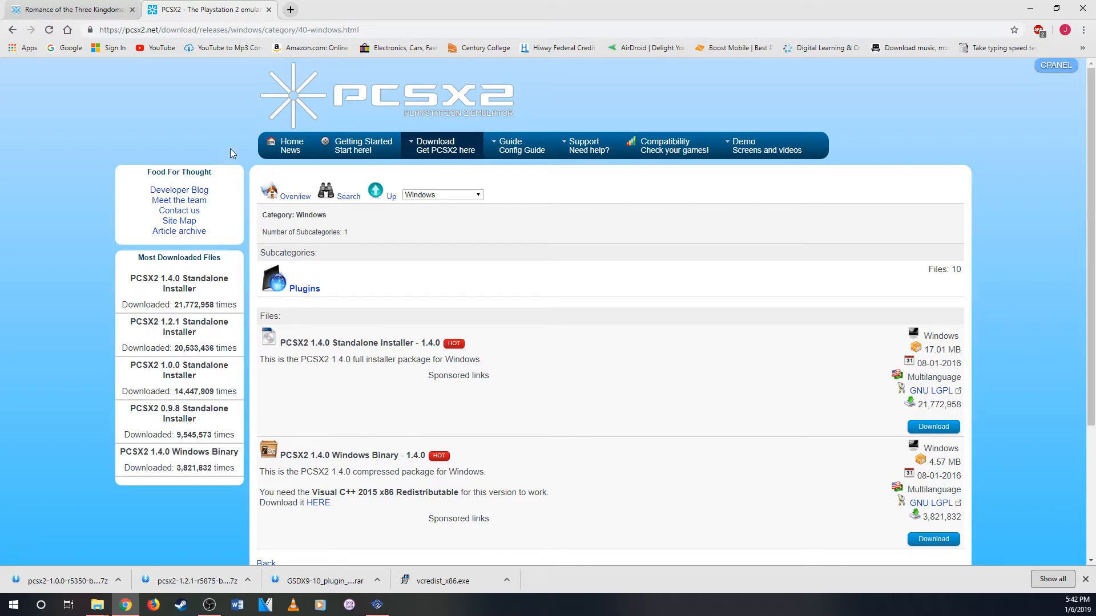
{"action": "mouse_move", "coordinate": [70, 9]}
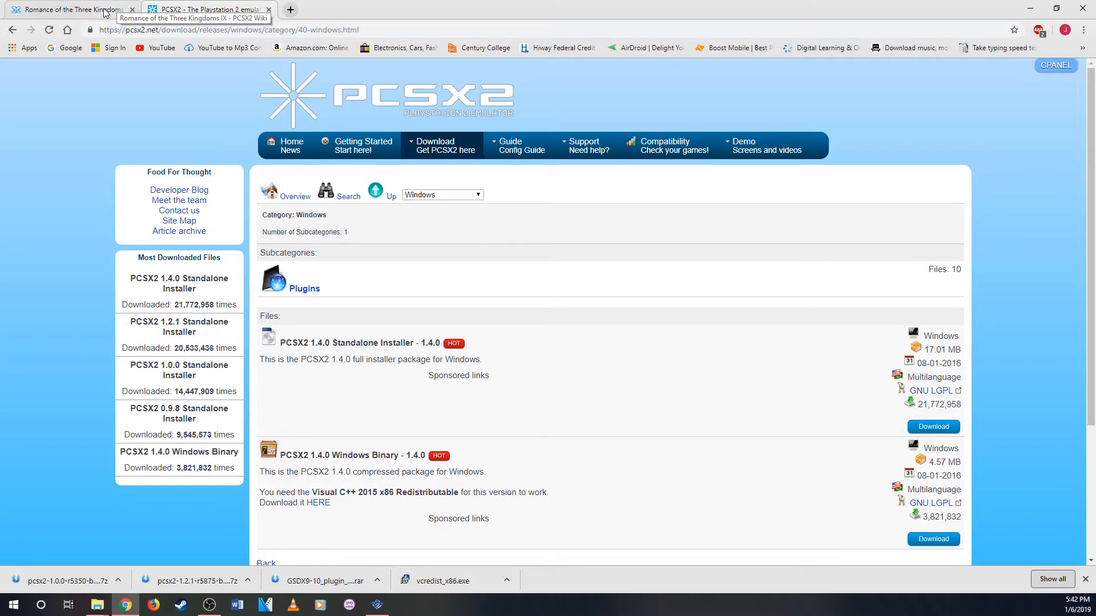
Switch to the Romance of the Three Kingdoms IX wiki tab to view its Windows test configurations
{"action": "left_click", "coordinate": [66, 9]}
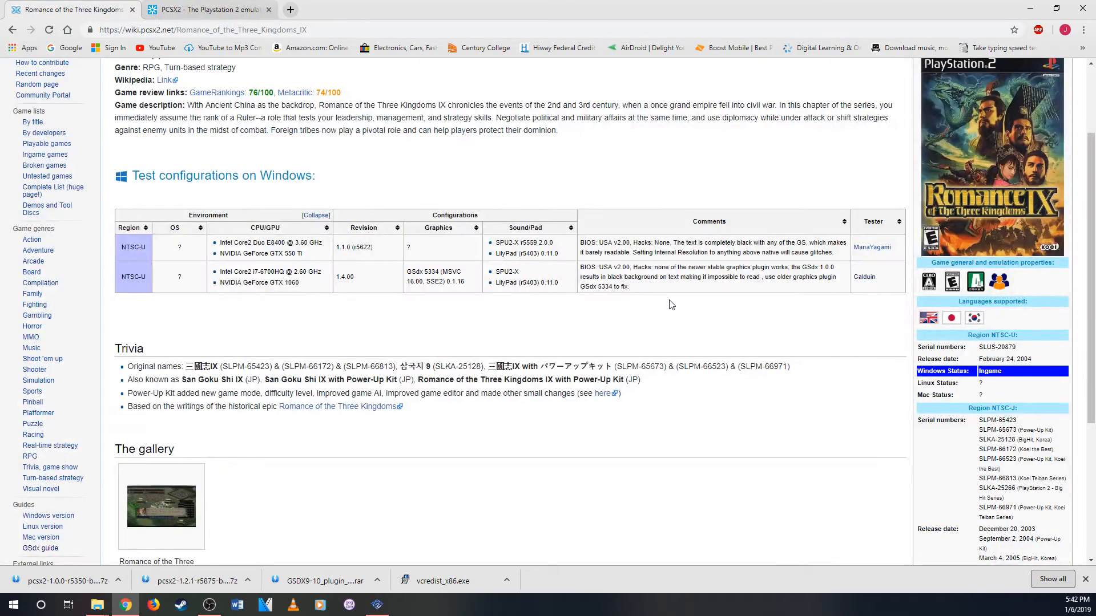
{"action": "mouse_move", "coordinate": [696, 329]}
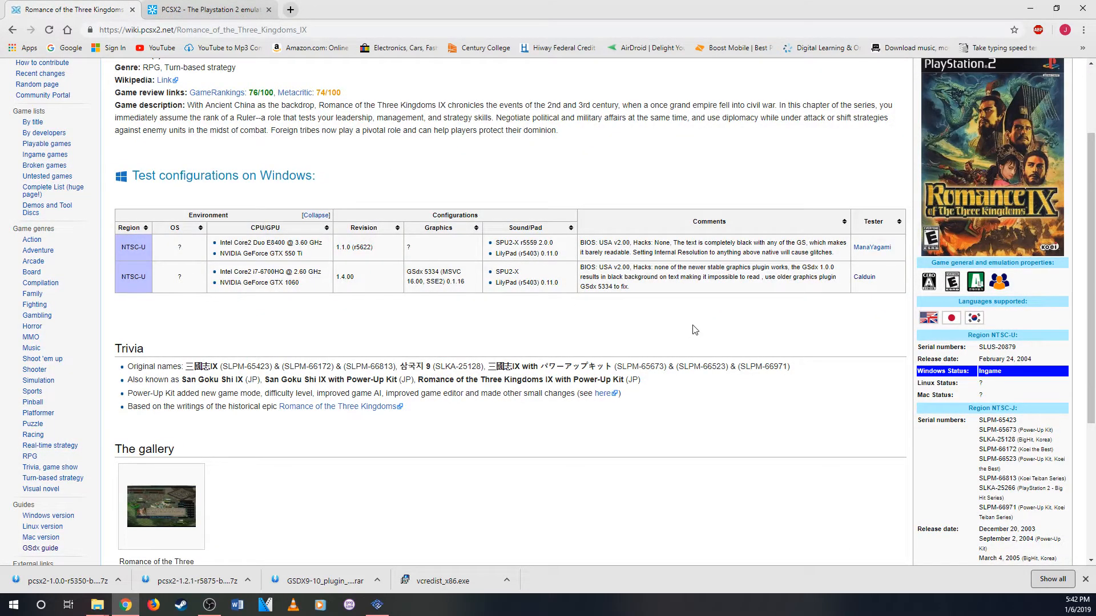
{"action": "mouse_move", "coordinate": [691, 344]}
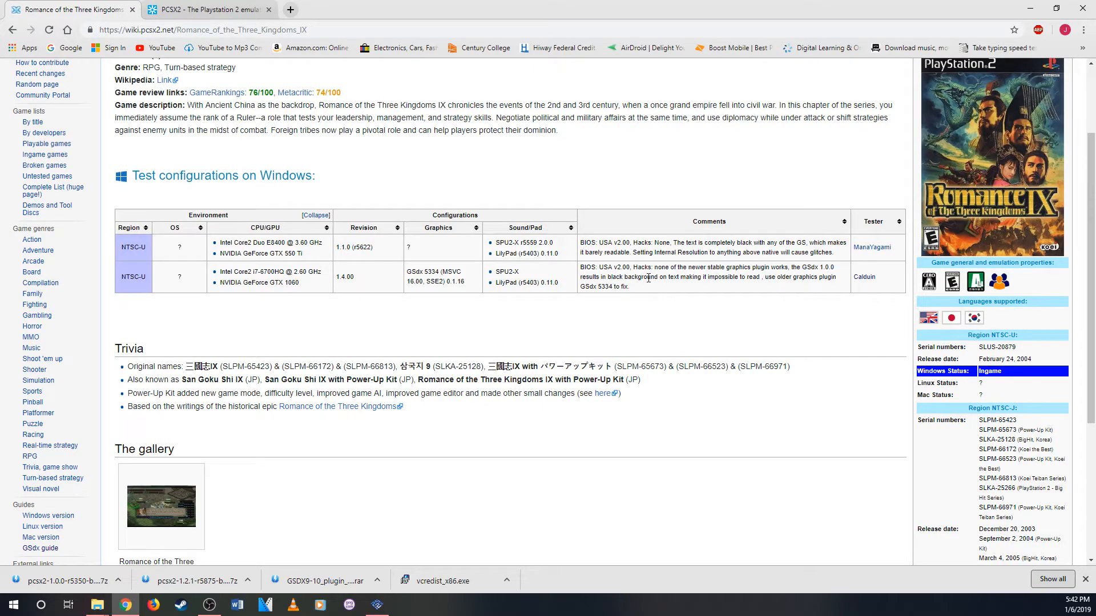
{"action": "mouse_move", "coordinate": [797, 276]}
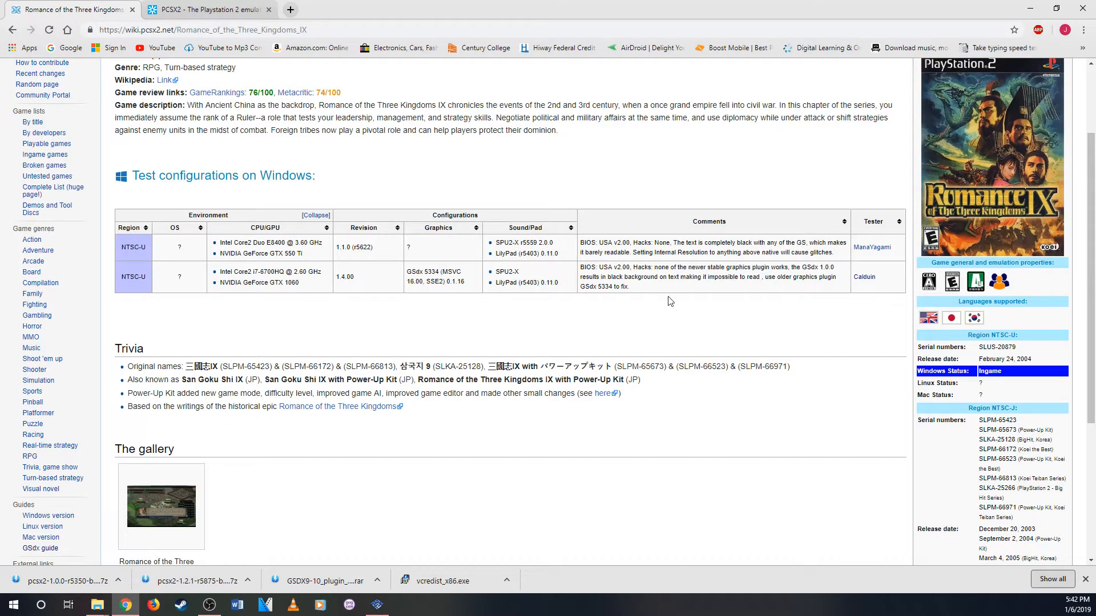
{"action": "mouse_move", "coordinate": [685, 285]}
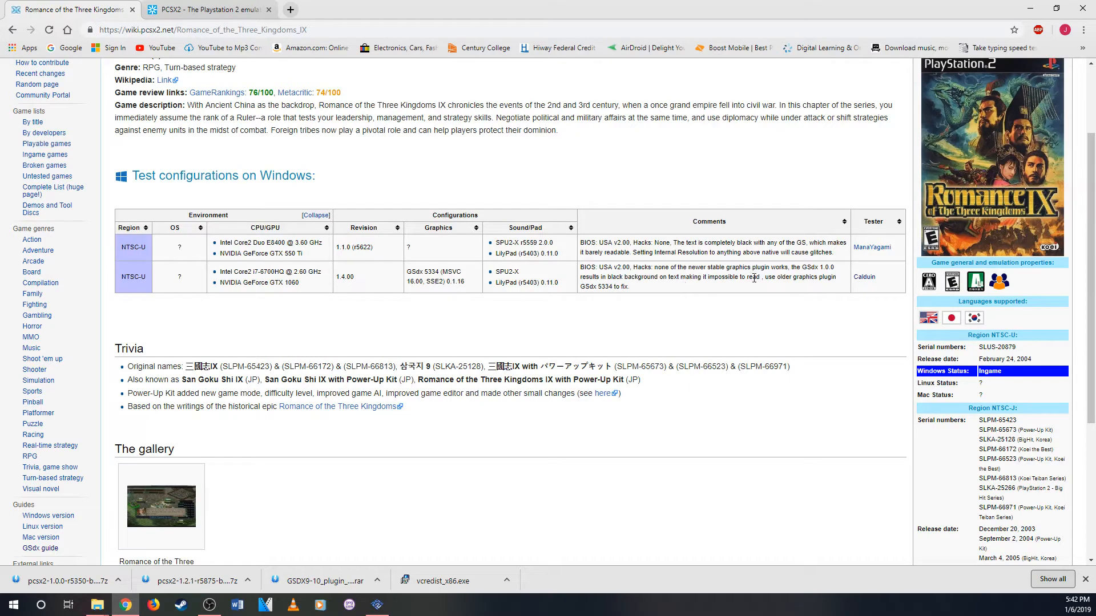
{"action": "mouse_move", "coordinate": [811, 287]}
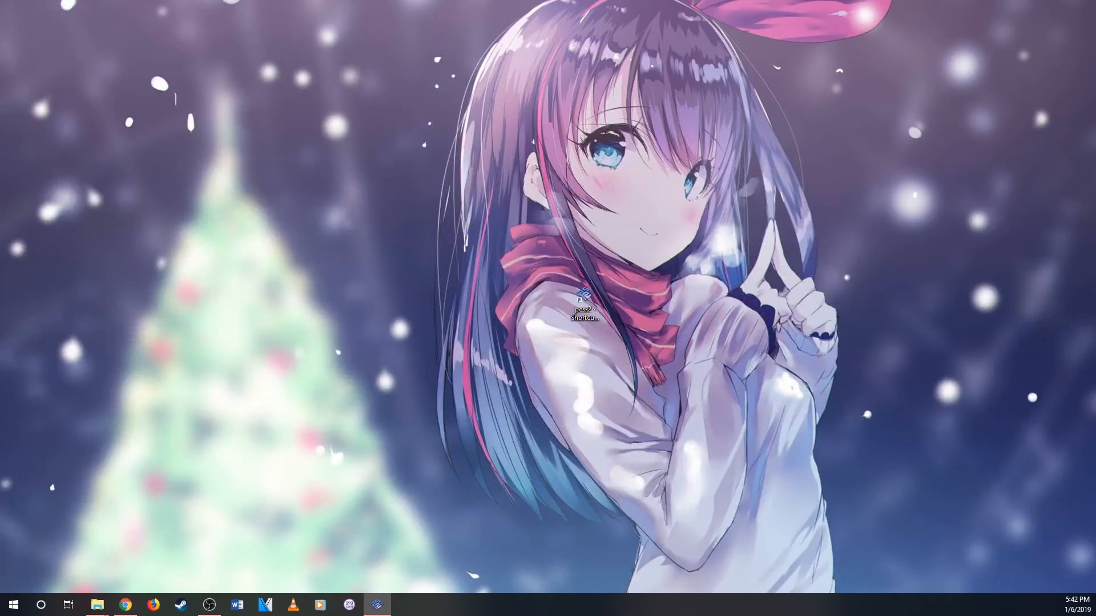
Launch PCSX2 1.4.0 from the desktop and browse its Config and CDVD disc image menus
{"action": "double_click", "coordinate": [586, 300]}
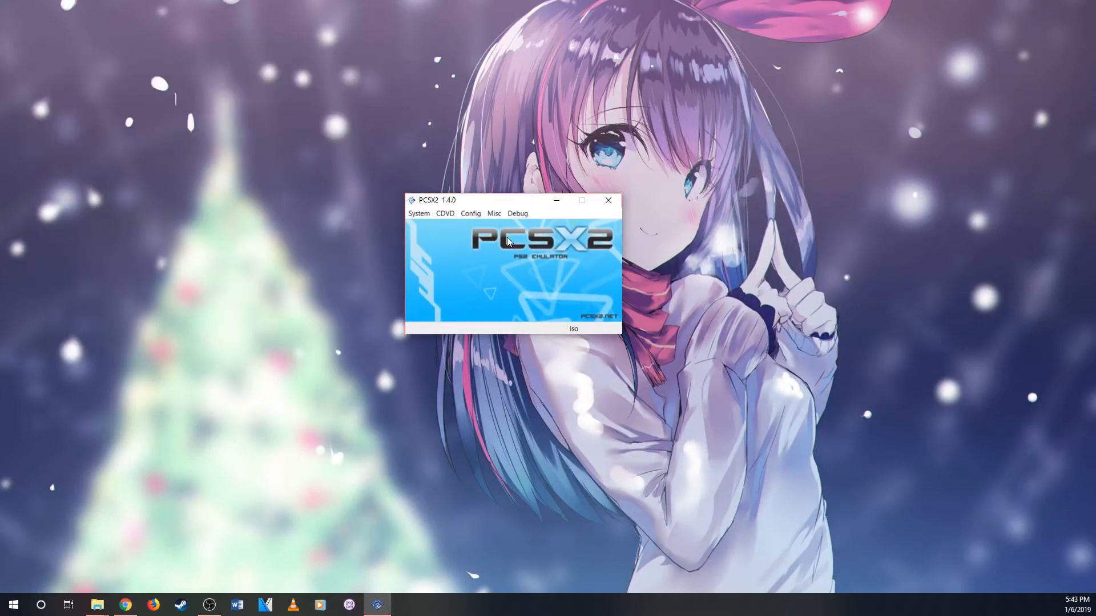
{"action": "left_click", "coordinate": [469, 213]}
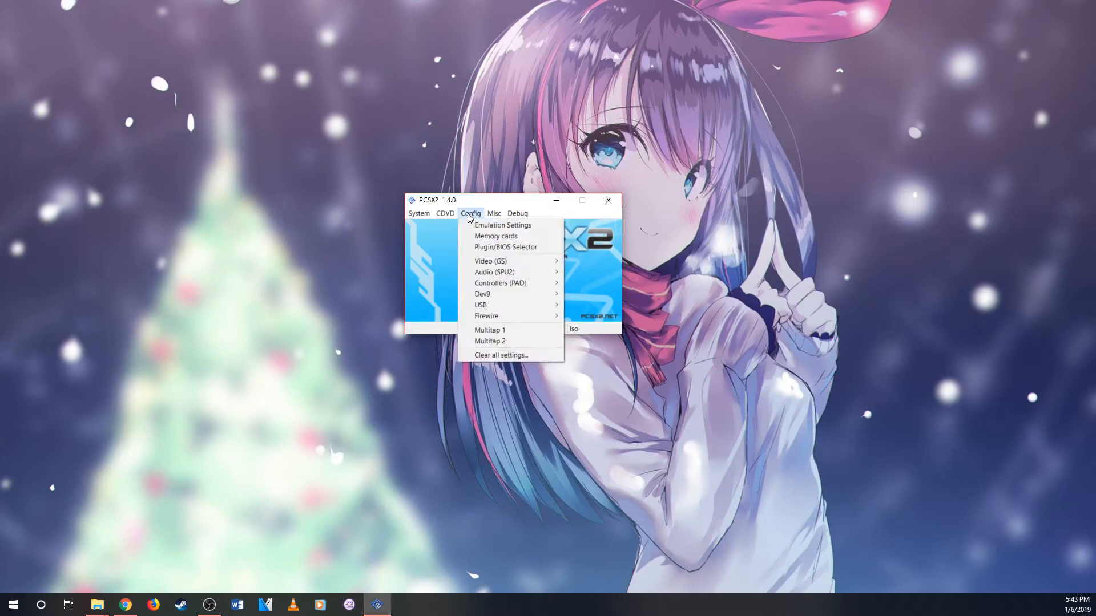
{"action": "left_click", "coordinate": [445, 213]}
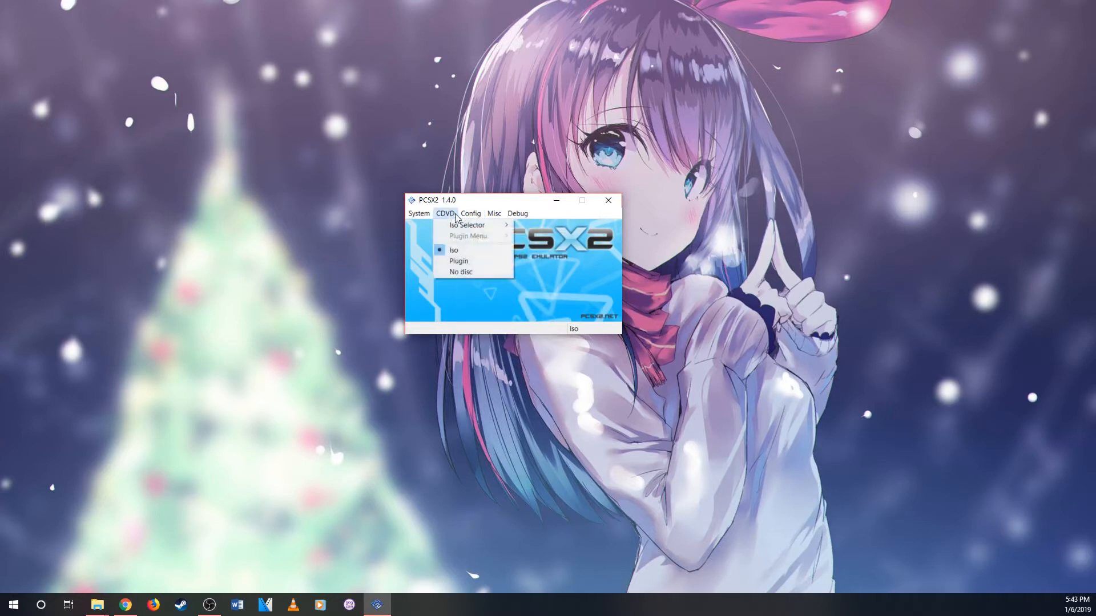
{"action": "mouse_move", "coordinate": [467, 225]}
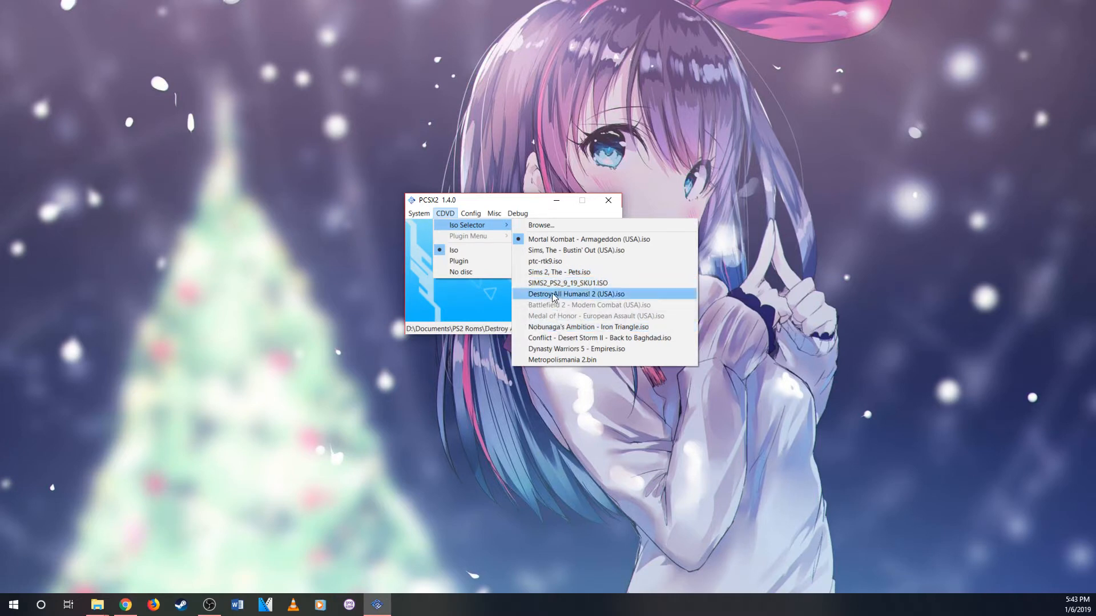
Boot the game ISO from the Iso Selector and maximize the GS game window
{"action": "left_click", "coordinate": [577, 293]}
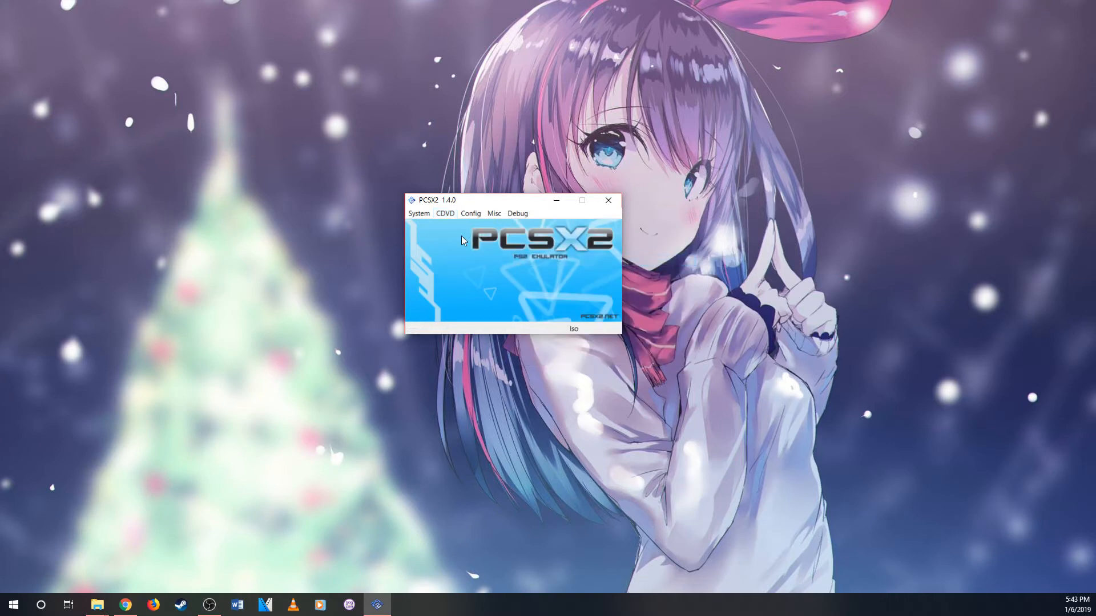
{"action": "mouse_move", "coordinate": [469, 273]}
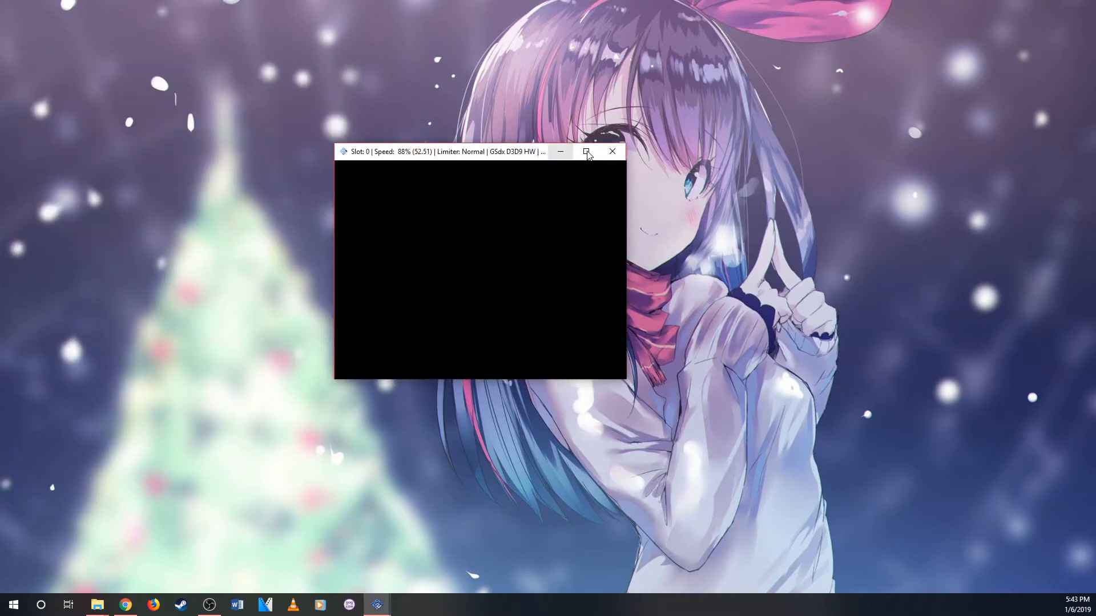
{"action": "mouse_move", "coordinate": [587, 152]}
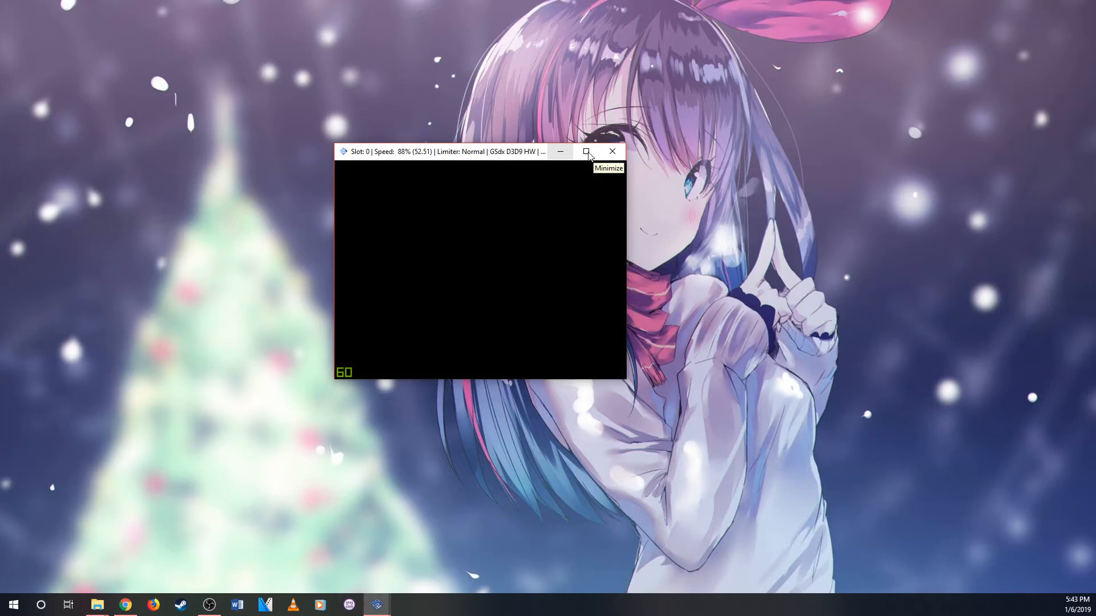
{"action": "left_click", "coordinate": [586, 152]}
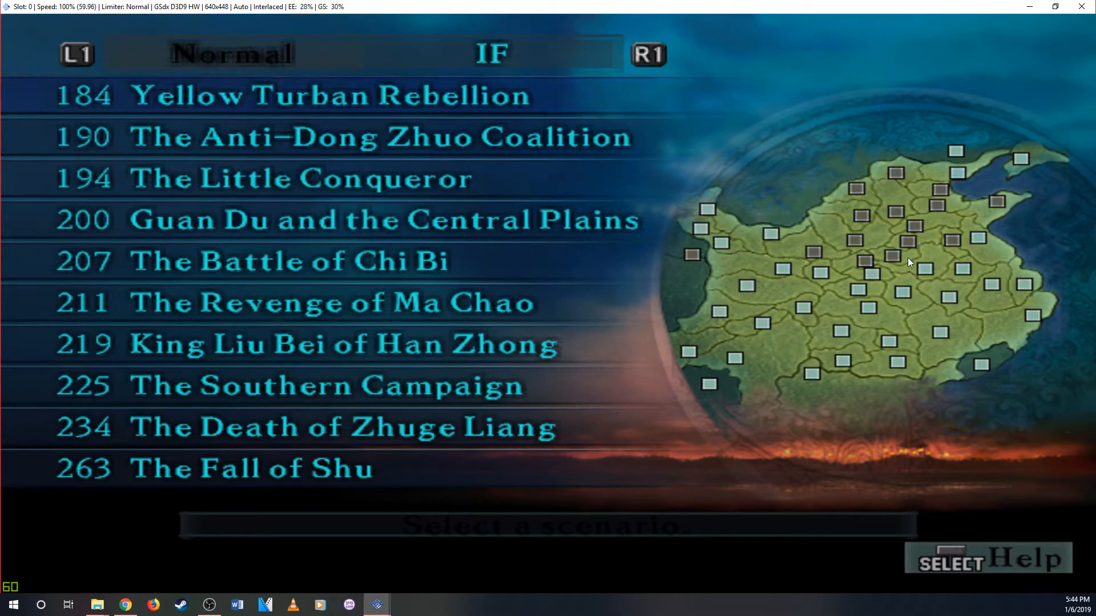
{"action": "mouse_move", "coordinate": [877, 246]}
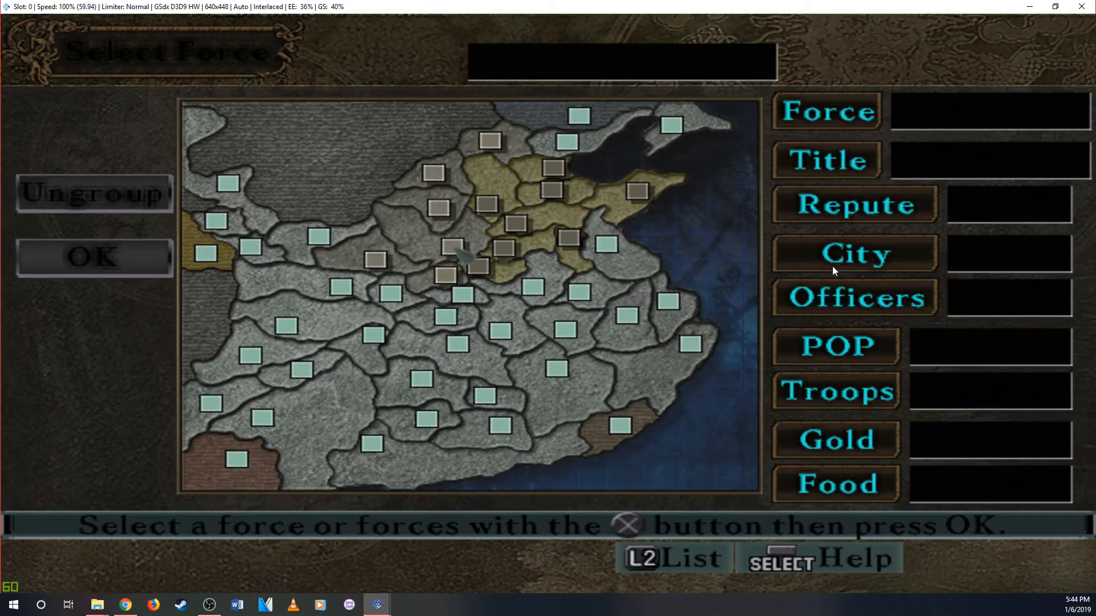
Confirm the force choice, highlight Next in game settings, then close the game window
{"action": "left_click", "coordinate": [207, 257]}
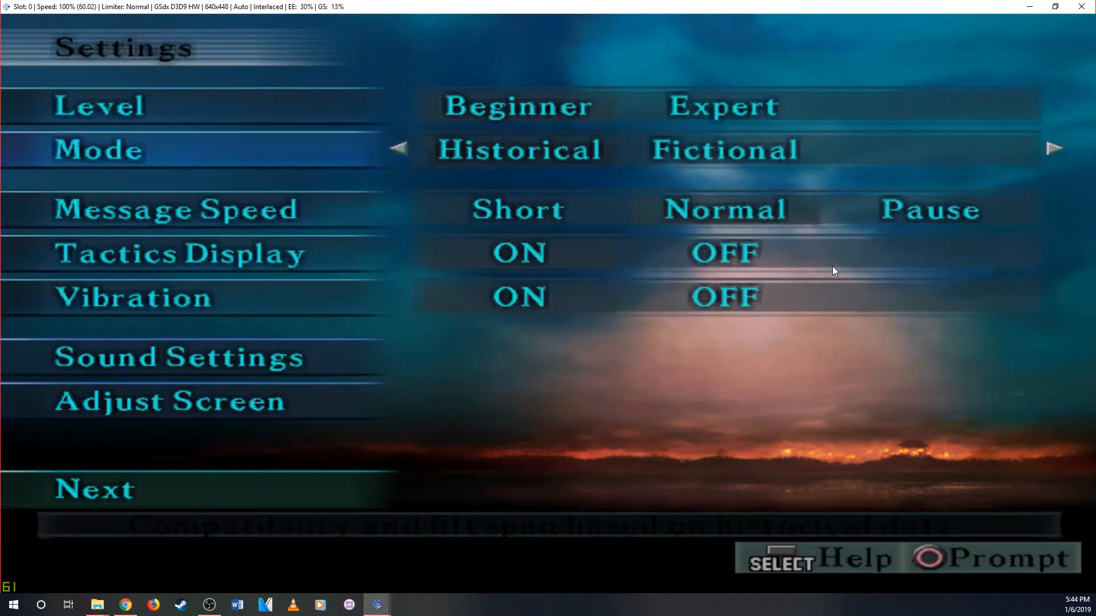
{"action": "key", "text": "Down"}
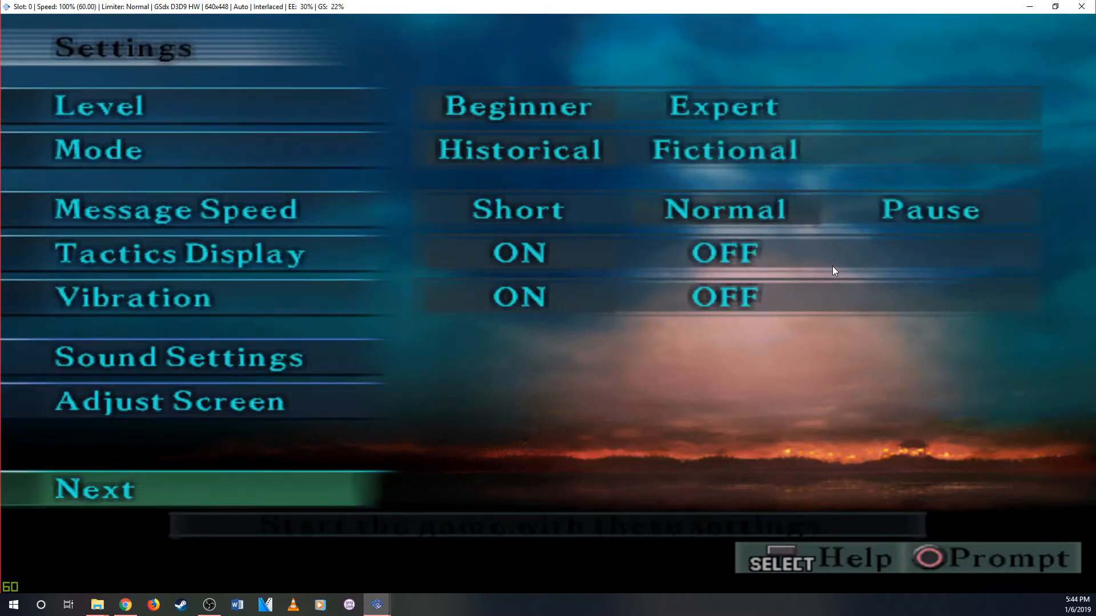
{"action": "left_click", "coordinate": [95, 487]}
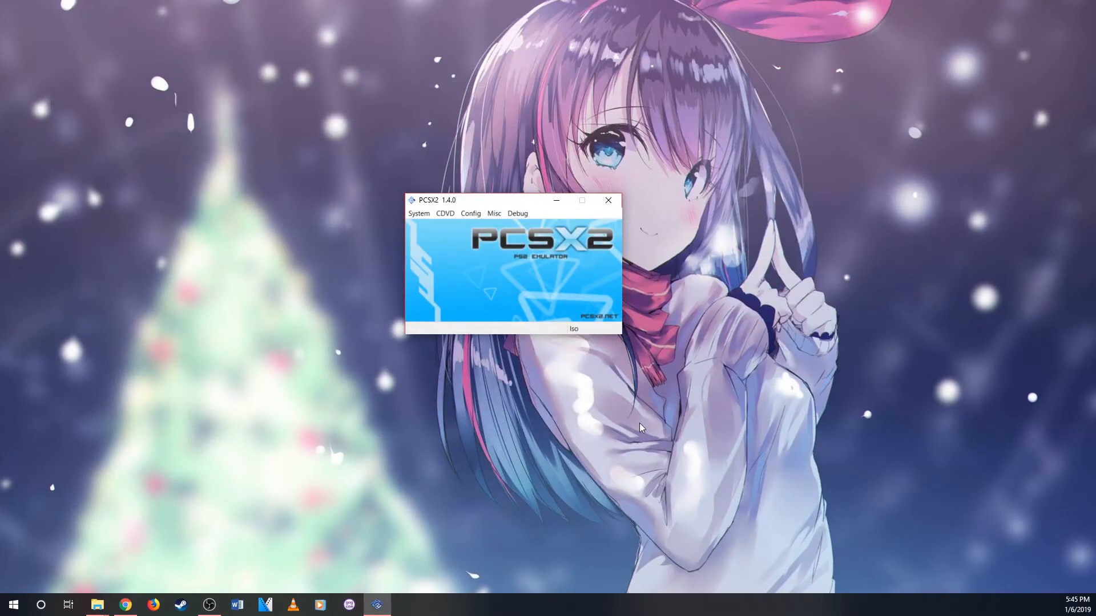
Bring Chrome back to the front on the pcsx2.net Windows downloads tab
{"action": "left_click", "coordinate": [607, 201]}
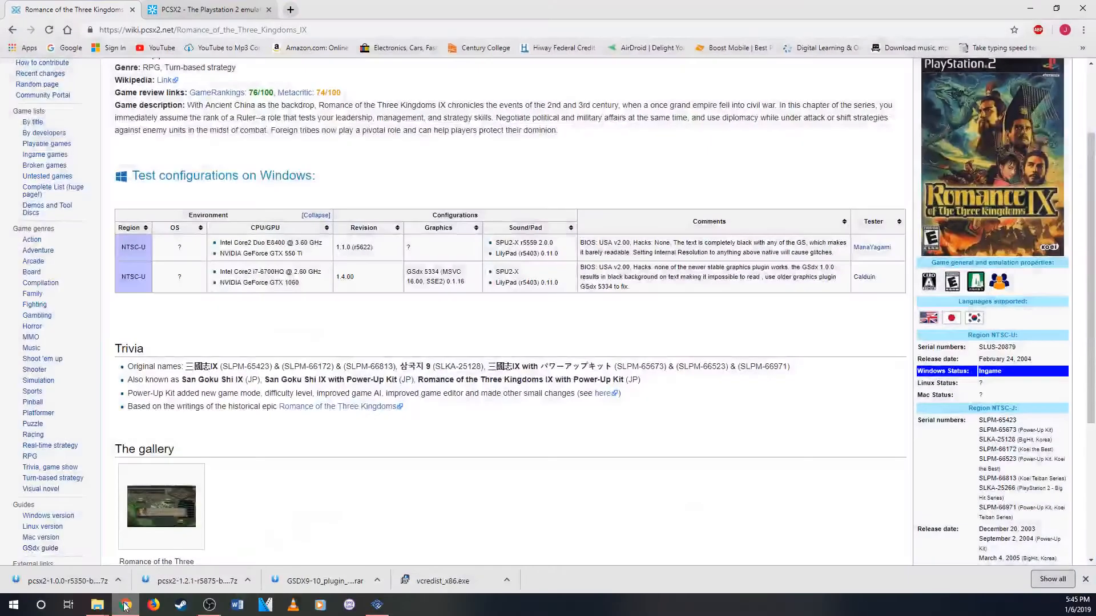
{"action": "left_click", "coordinate": [207, 9]}
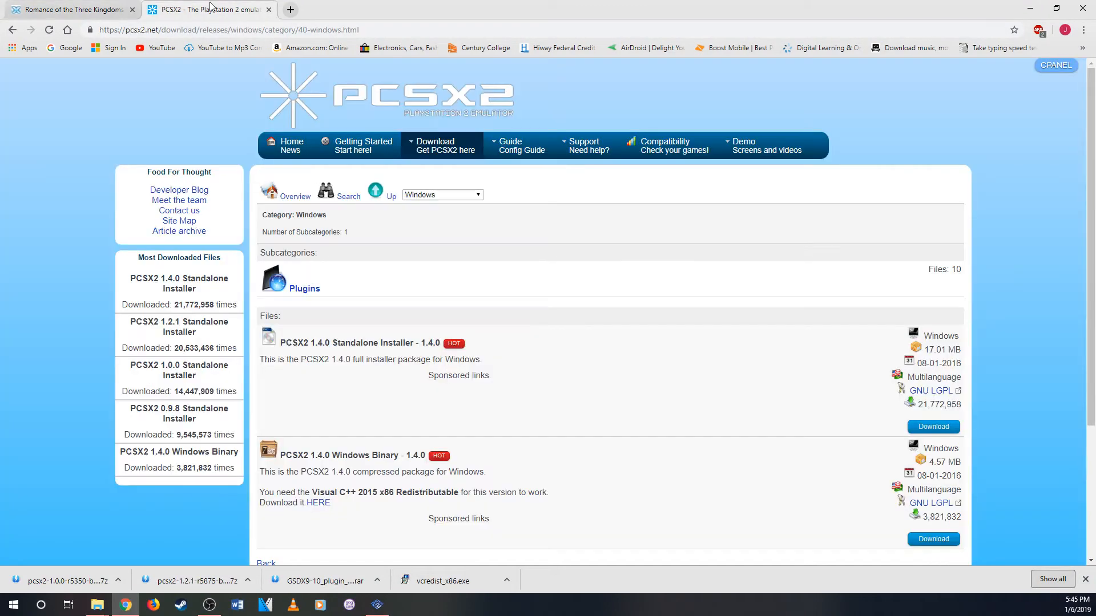
{"action": "mouse_move", "coordinate": [558, 400]}
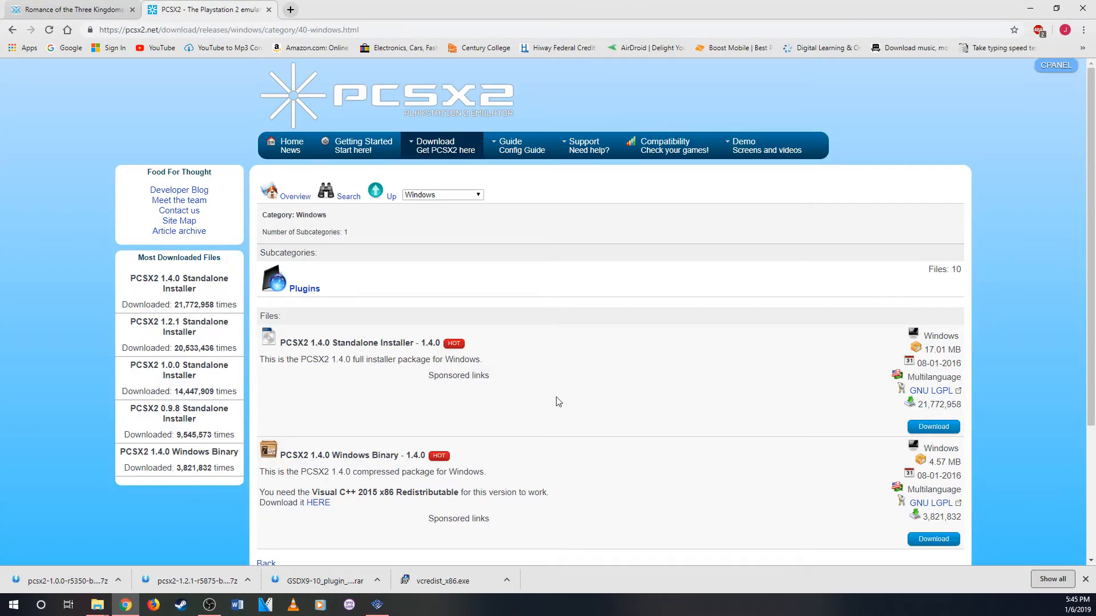
Download the PCSX2 1.0.0 Windows Binary package from the older-releases archive page
{"action": "left_click", "coordinate": [435, 145]}
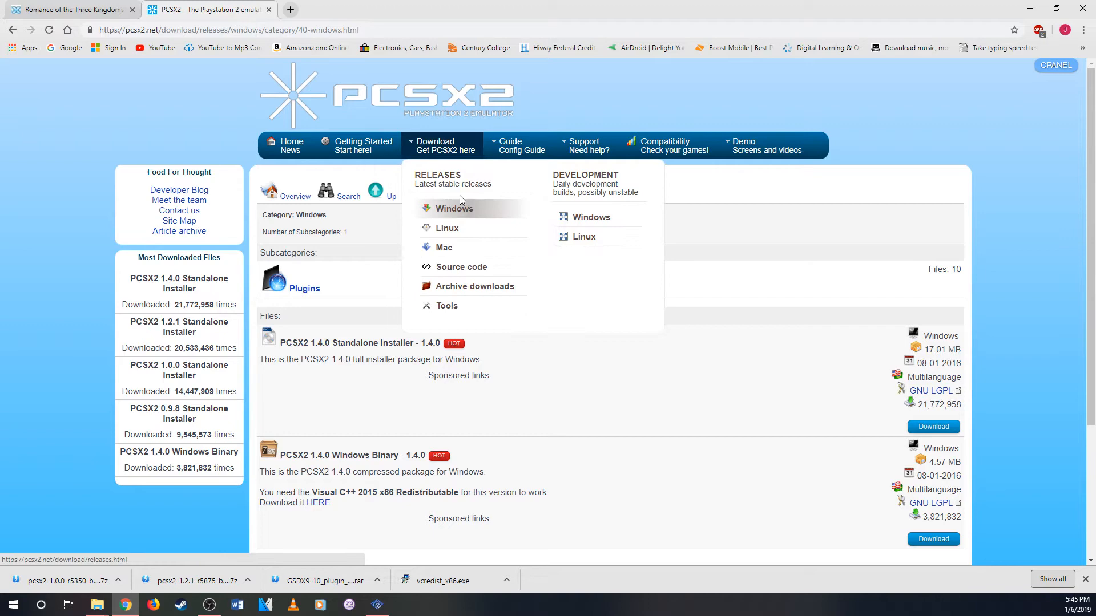
{"action": "left_click", "coordinate": [453, 208]}
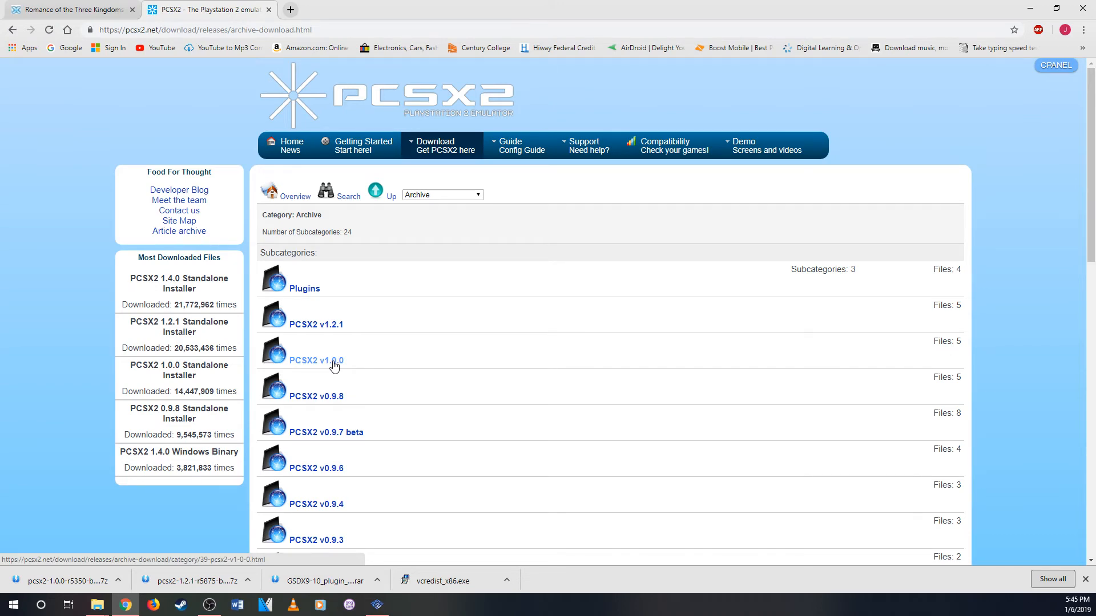
{"action": "left_click", "coordinate": [317, 359]}
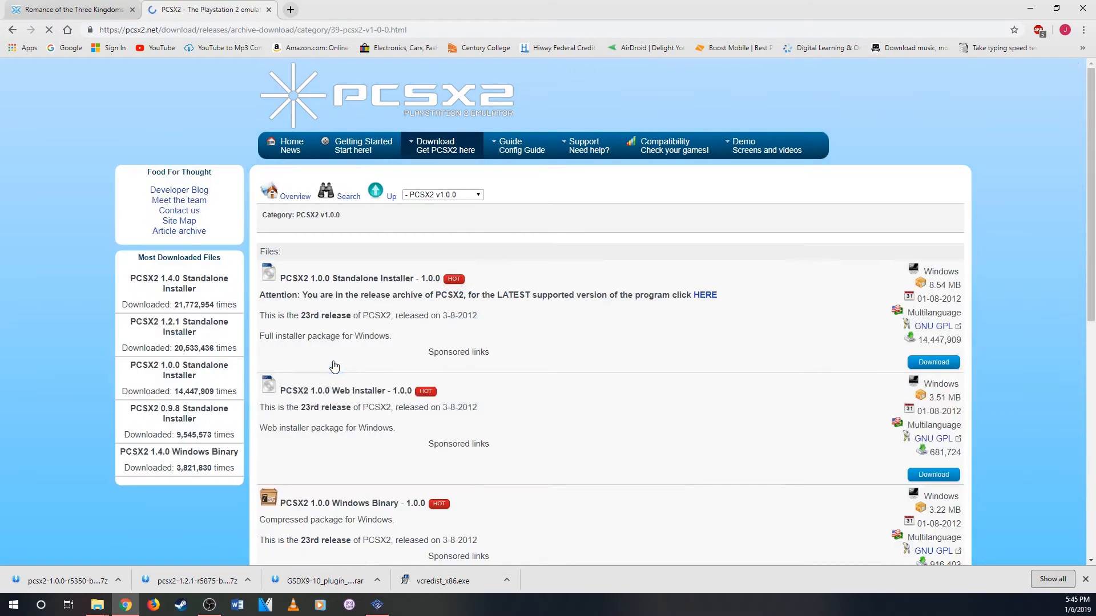
{"action": "scroll", "scroll_direction": "down", "scroll_amount": 3}
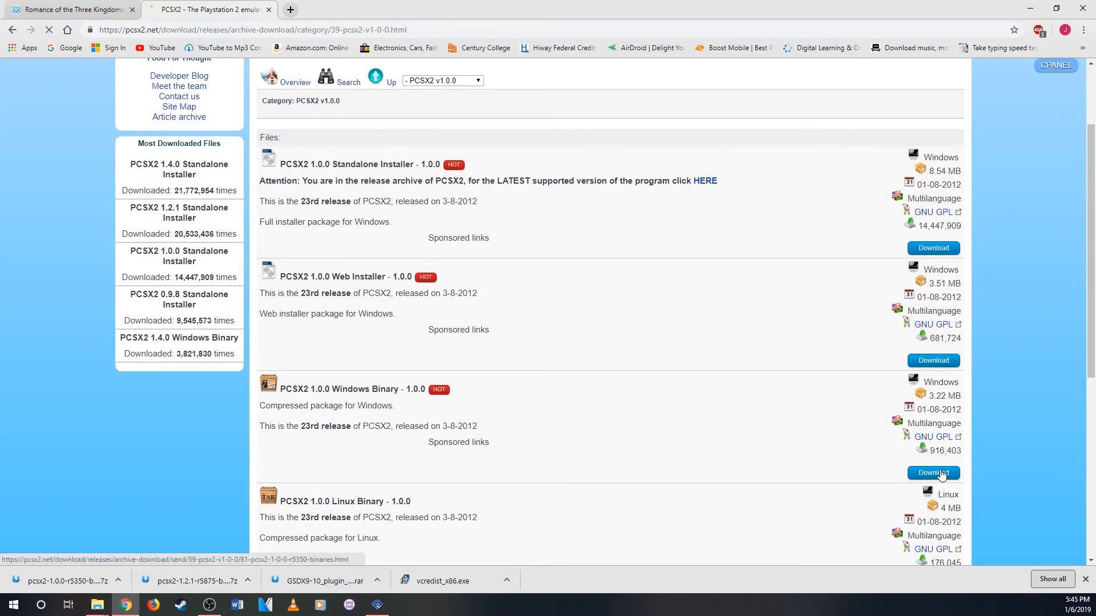
{"action": "left_click", "coordinate": [933, 473]}
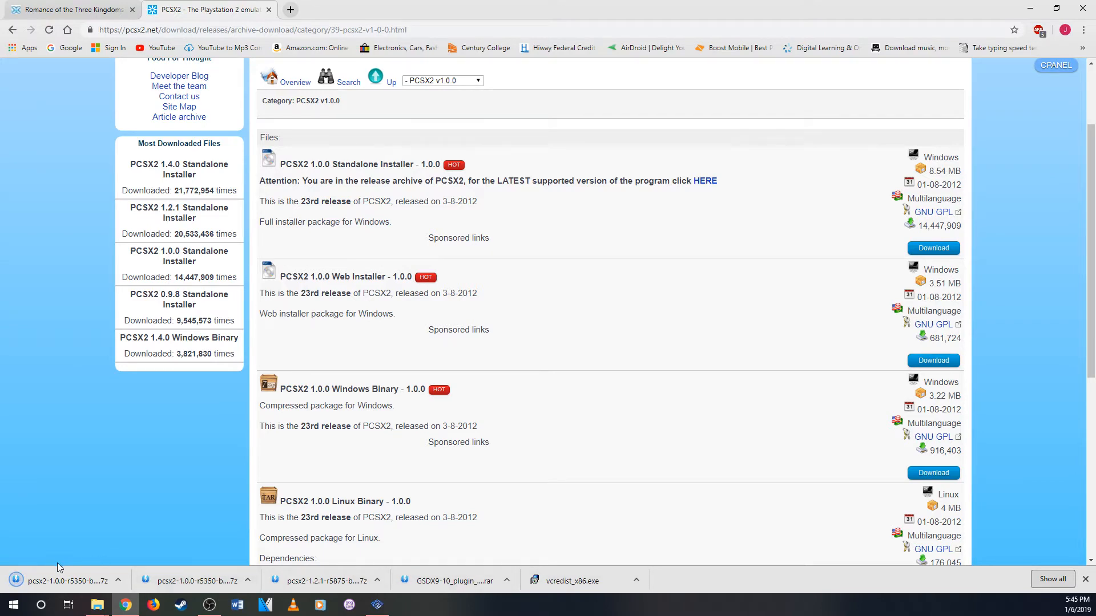
{"action": "mouse_move", "coordinate": [95, 605]}
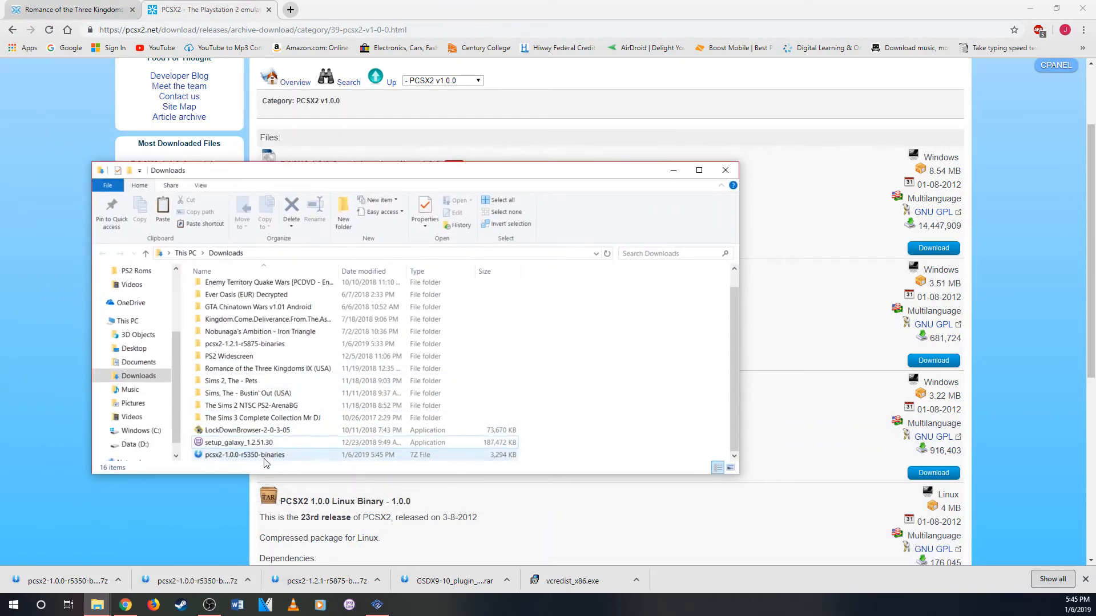
Extract pcsx2-1.0.0-r5350-binaries.7z to its own folder and browse into its Plugins subfolder
{"action": "right_click", "coordinate": [244, 455]}
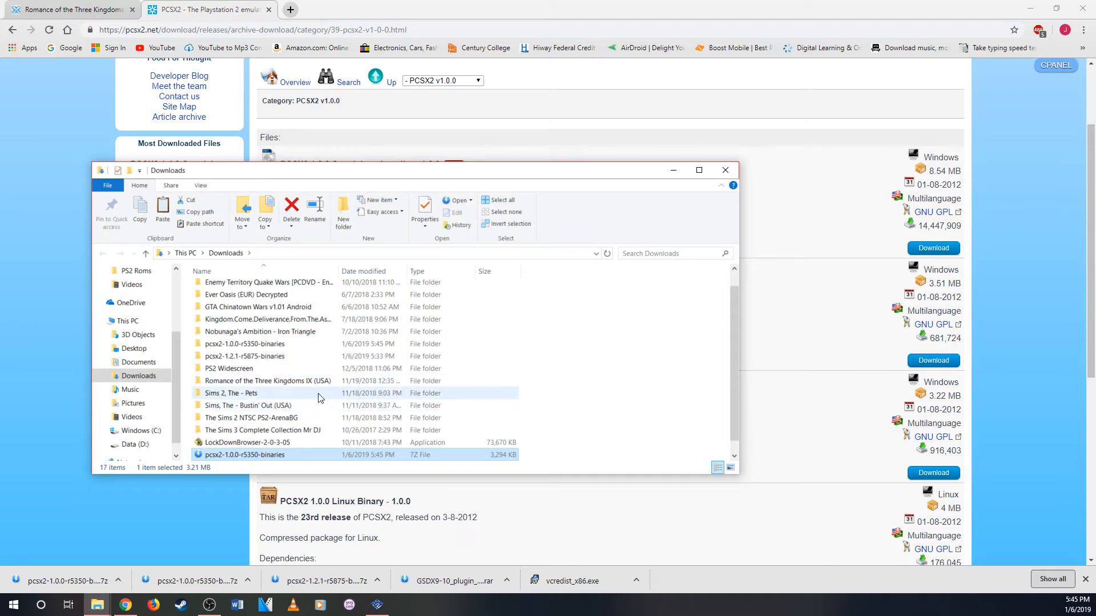
{"action": "left_click", "coordinate": [244, 344]}
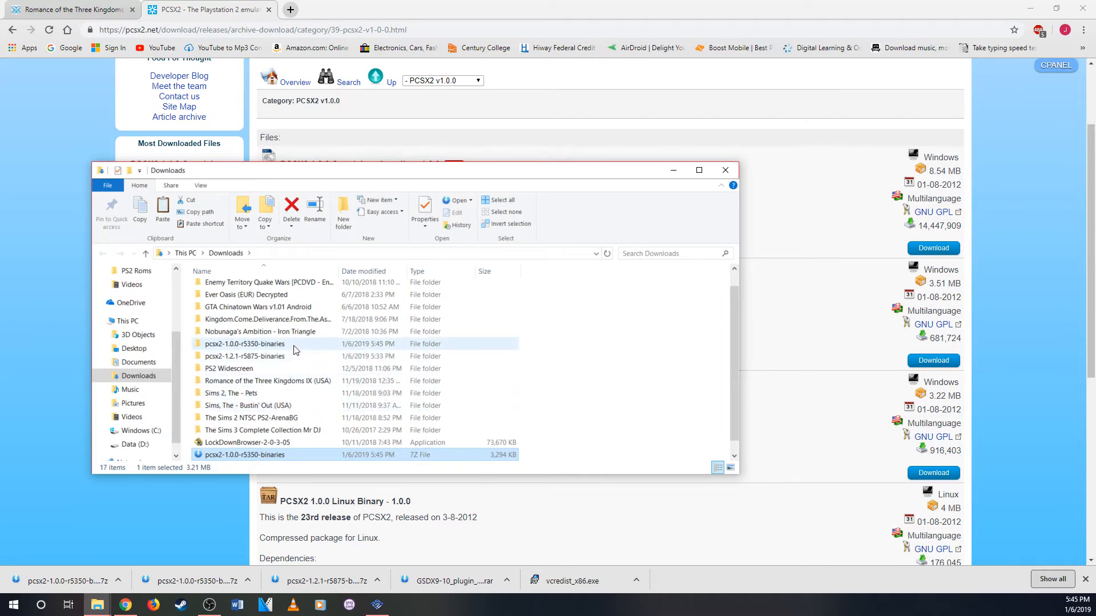
{"action": "mouse_move", "coordinate": [257, 347]}
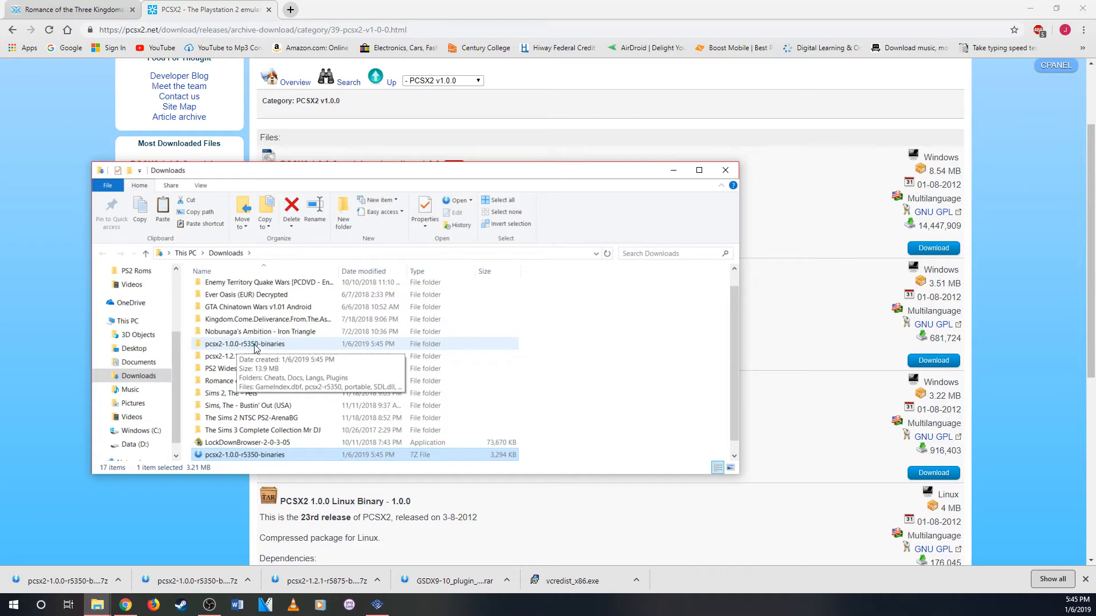
{"action": "double_click", "coordinate": [245, 343]}
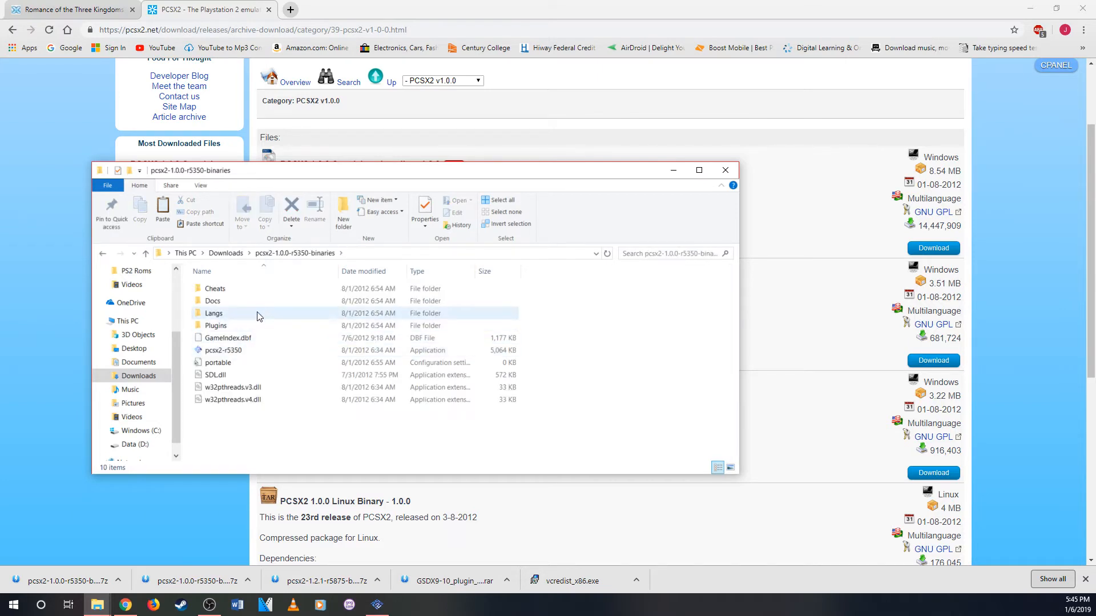
{"action": "double_click", "coordinate": [215, 325]}
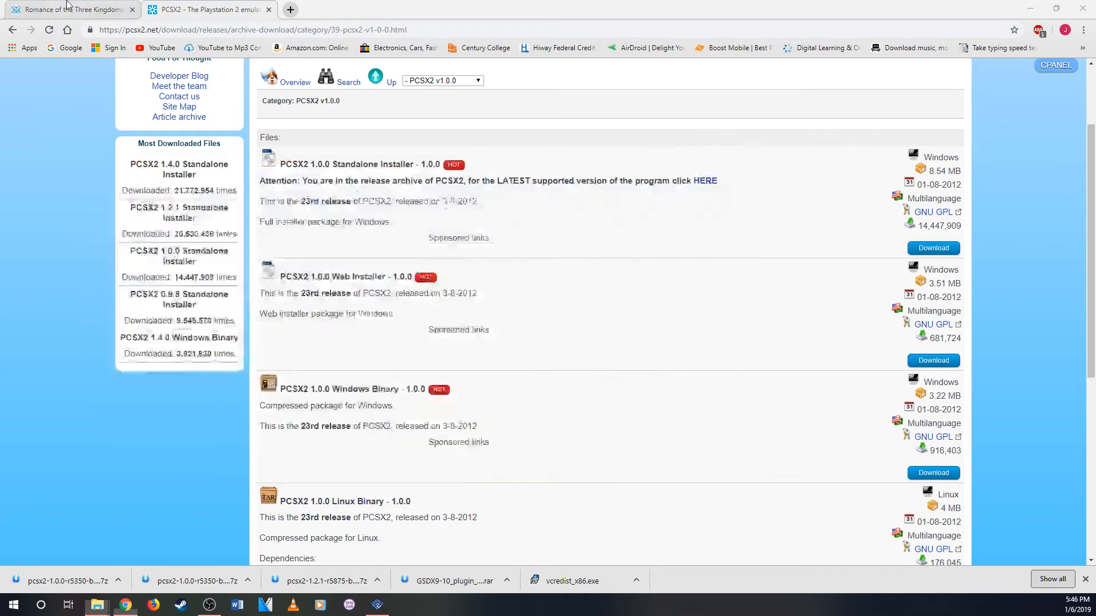
Switch back to the Romance of the Three Kingdoms IX wiki tab in Chrome
{"action": "left_click", "coordinate": [69, 9]}
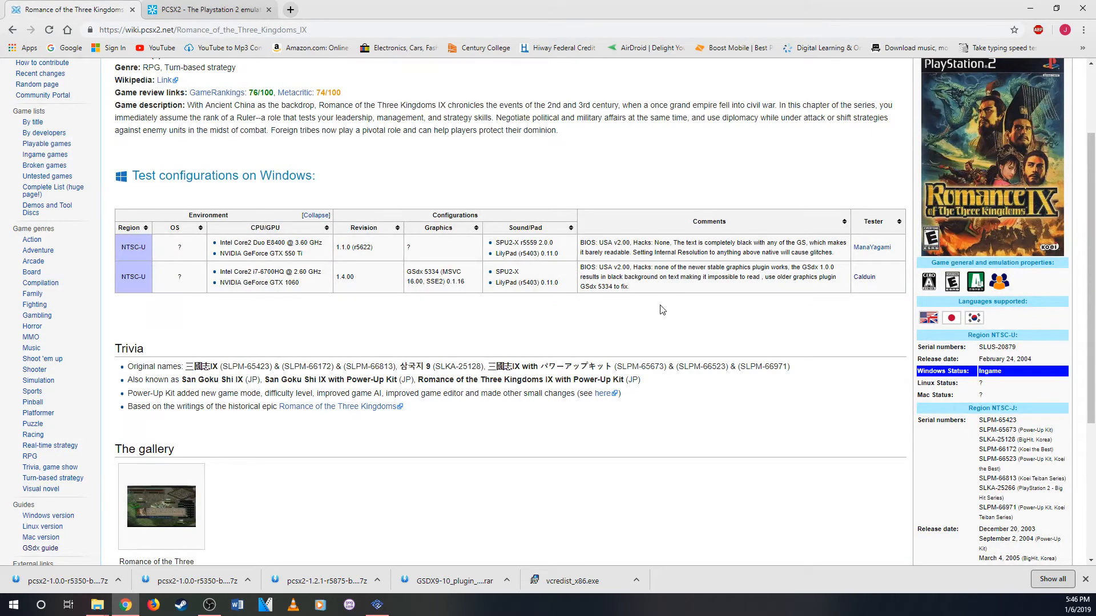
{"action": "mouse_move", "coordinate": [593, 389]}
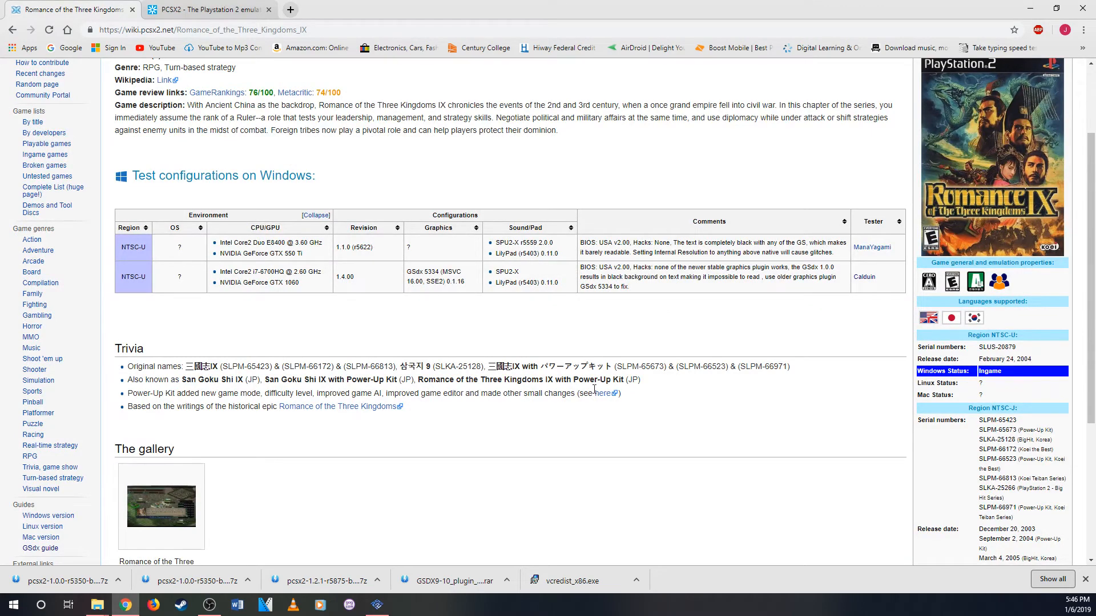
{"action": "mouse_move", "coordinate": [96, 605]}
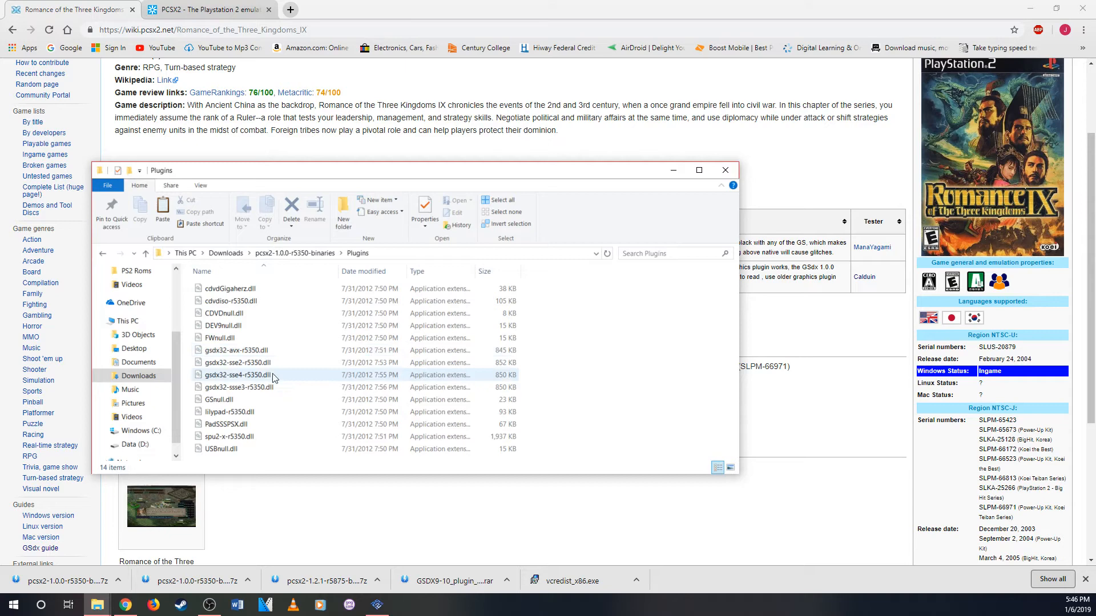
{"action": "mouse_move", "coordinate": [237, 387]}
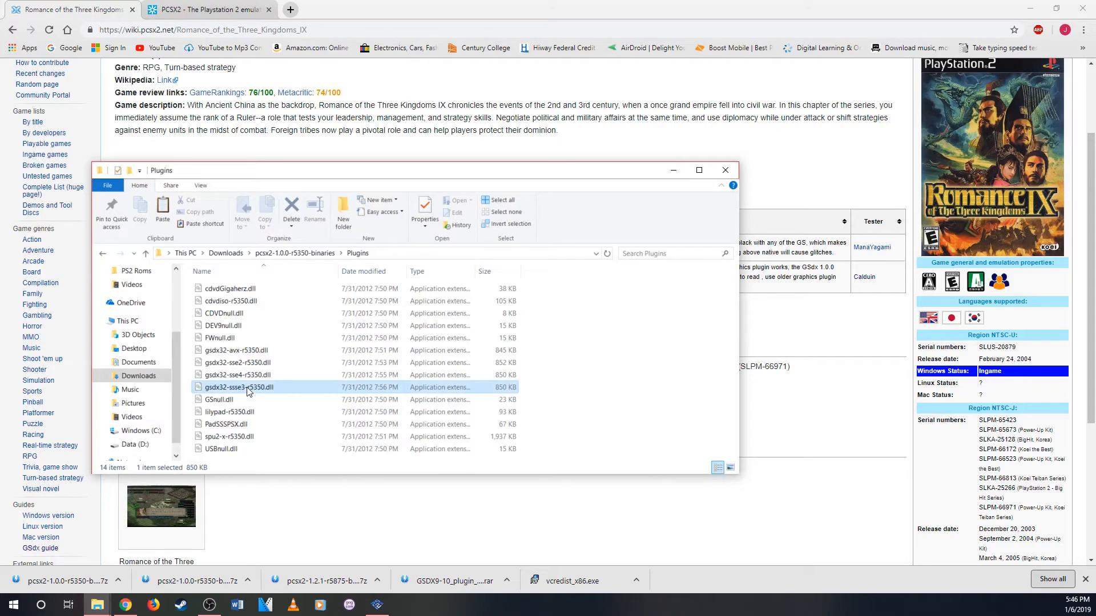
Copy gsdx32-ssse3-r5350.dll from the extracted PCSX2 1.0.0 Plugins folder
{"action": "right_click", "coordinate": [245, 387]}
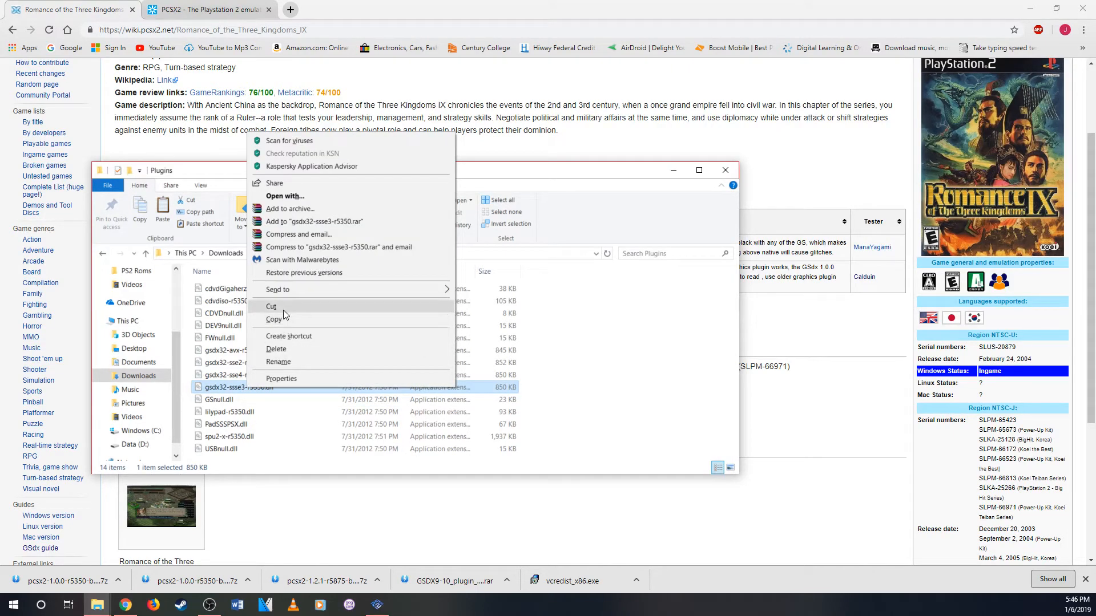
{"action": "left_click", "coordinate": [239, 547]}
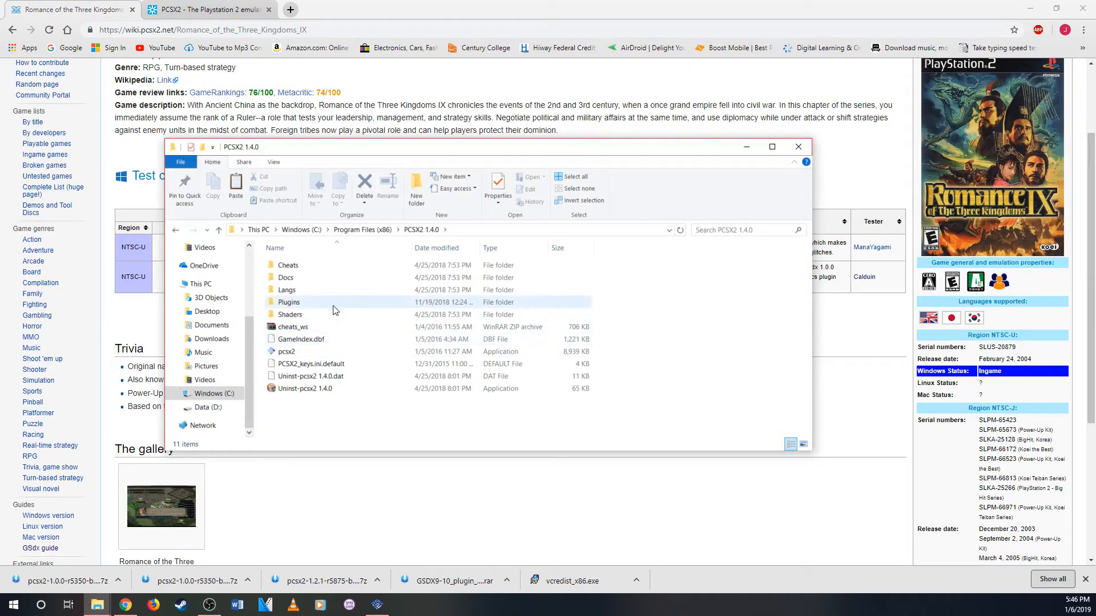
Paste gsdx32-sse2-r5350.dll into the PCSX2 1.4.0 Plugins folder
{"action": "double_click", "coordinate": [288, 302]}
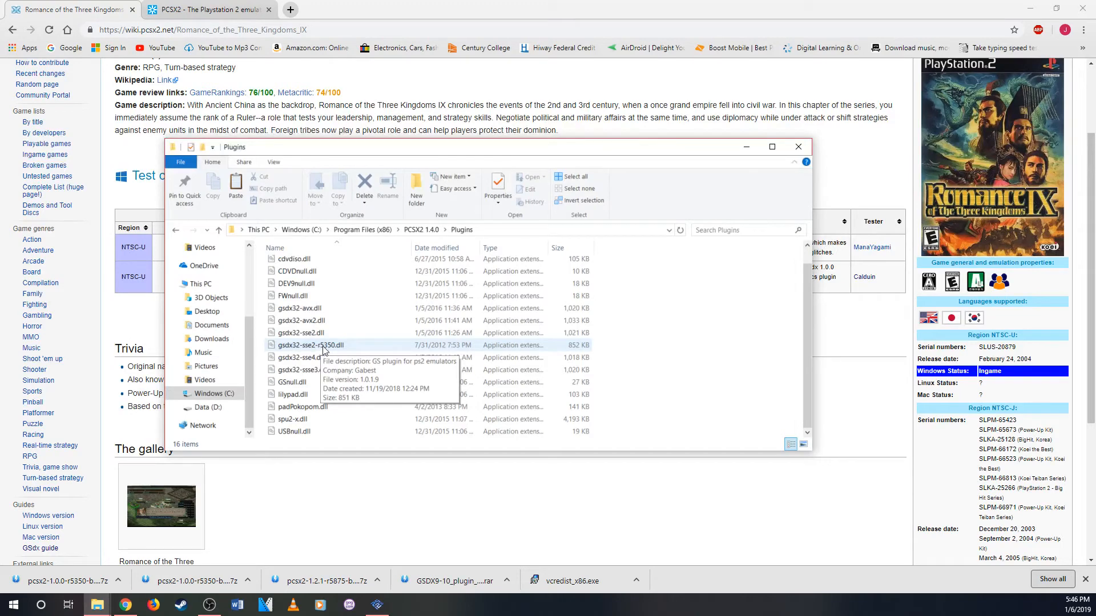
{"action": "mouse_move", "coordinate": [246, 396]}
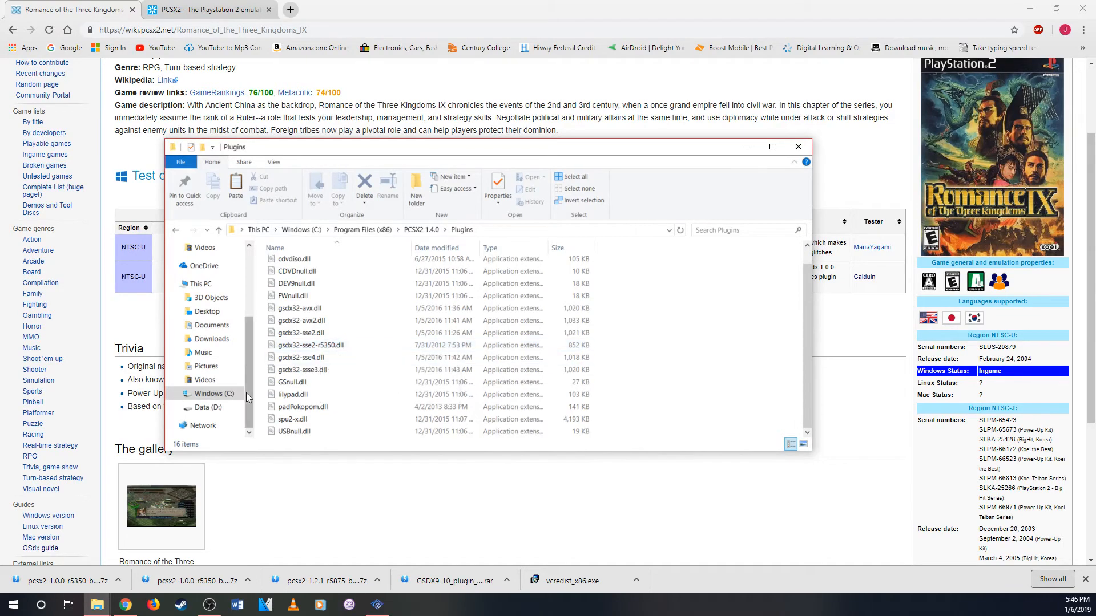
{"action": "right_click", "coordinate": [213, 394]}
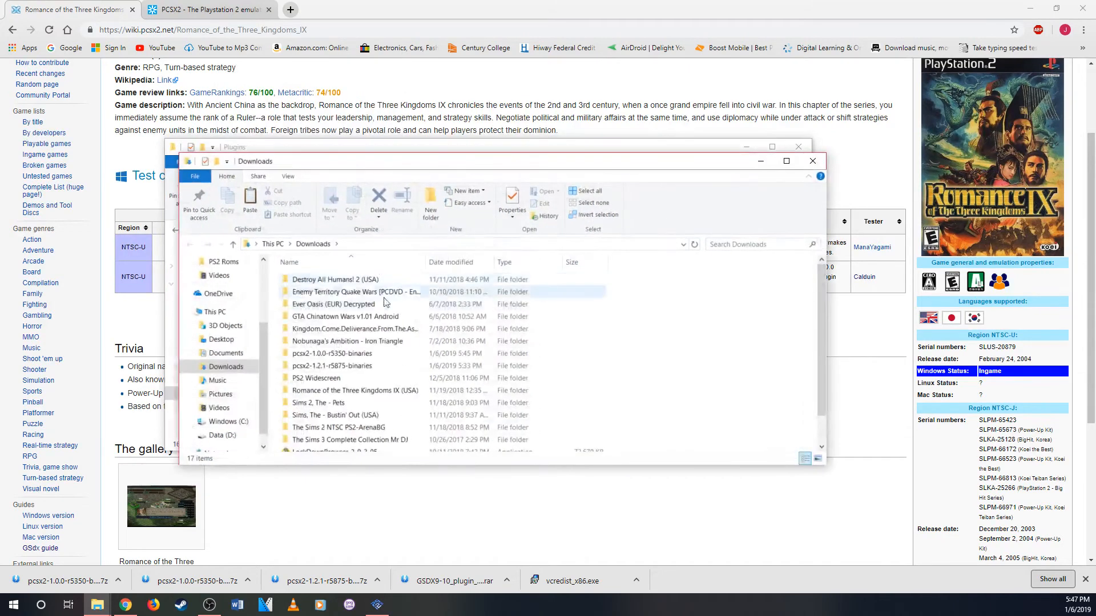
{"action": "scroll", "scroll_direction": "down", "scroll_amount": 3}
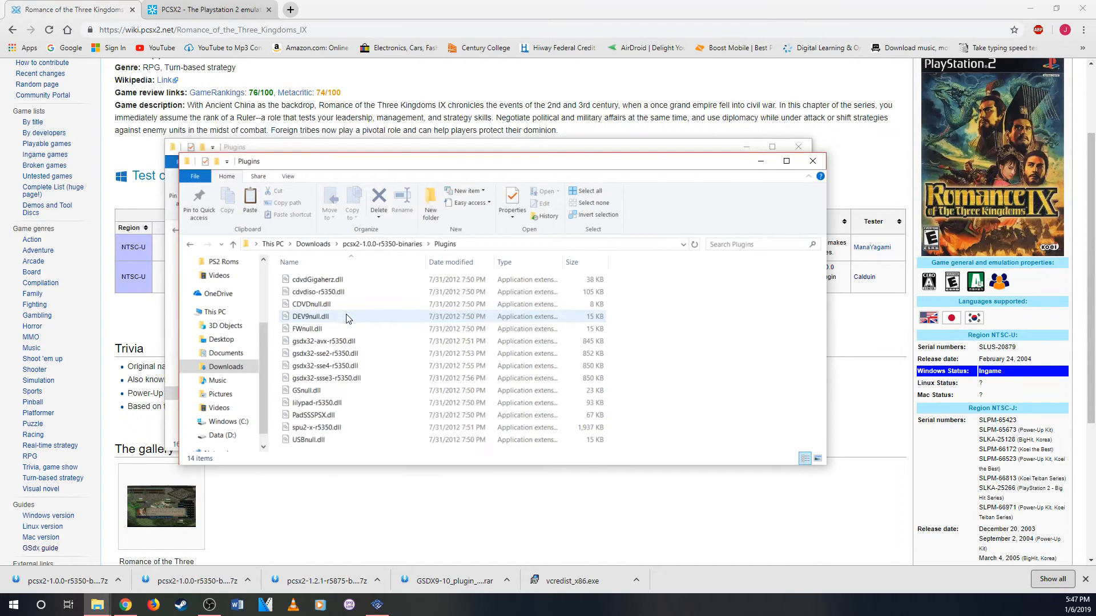
{"action": "right_click", "coordinate": [323, 353]}
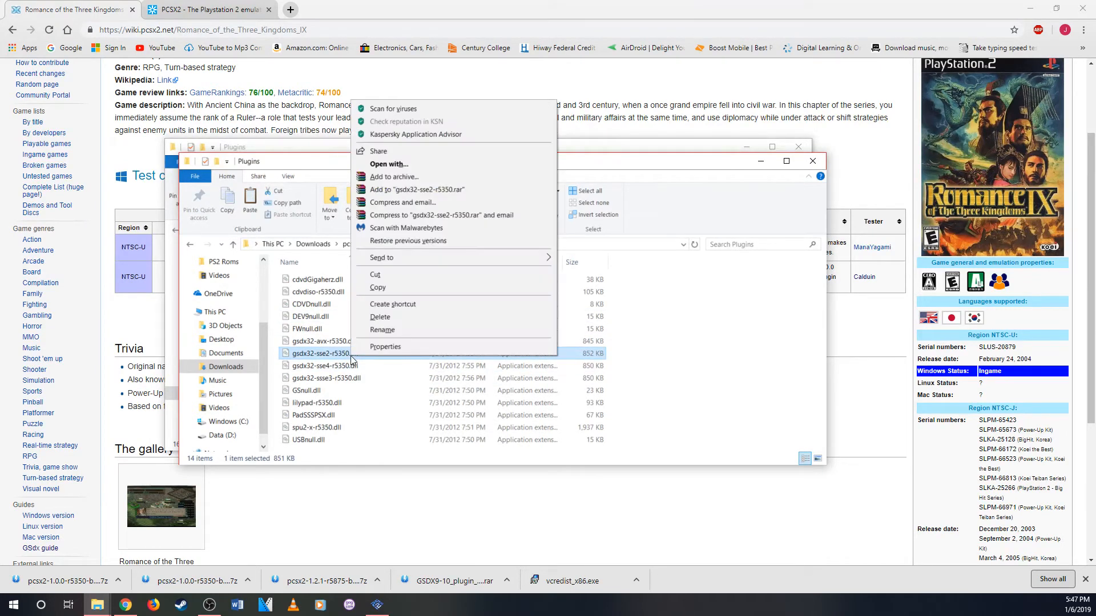
{"action": "mouse_move", "coordinate": [489, 286]}
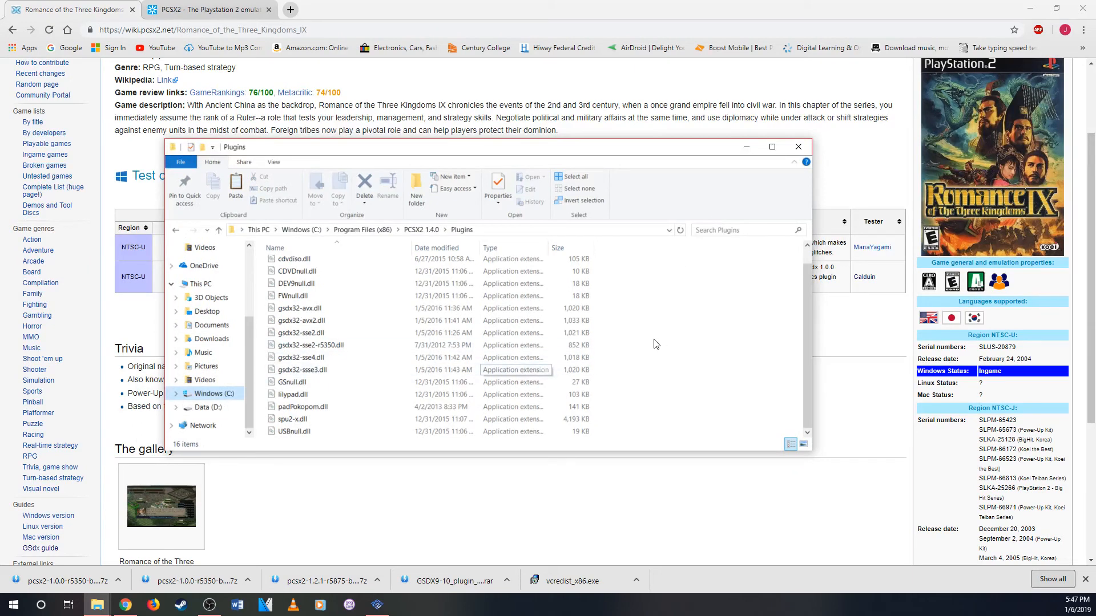
{"action": "mouse_move", "coordinate": [797, 147]}
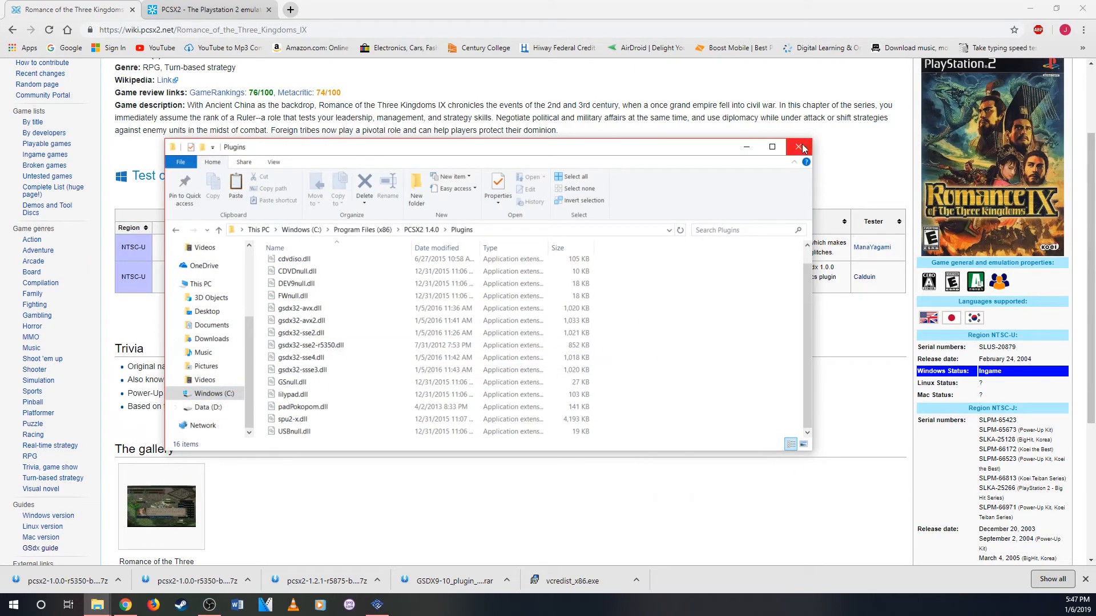
{"action": "mouse_move", "coordinate": [798, 147]}
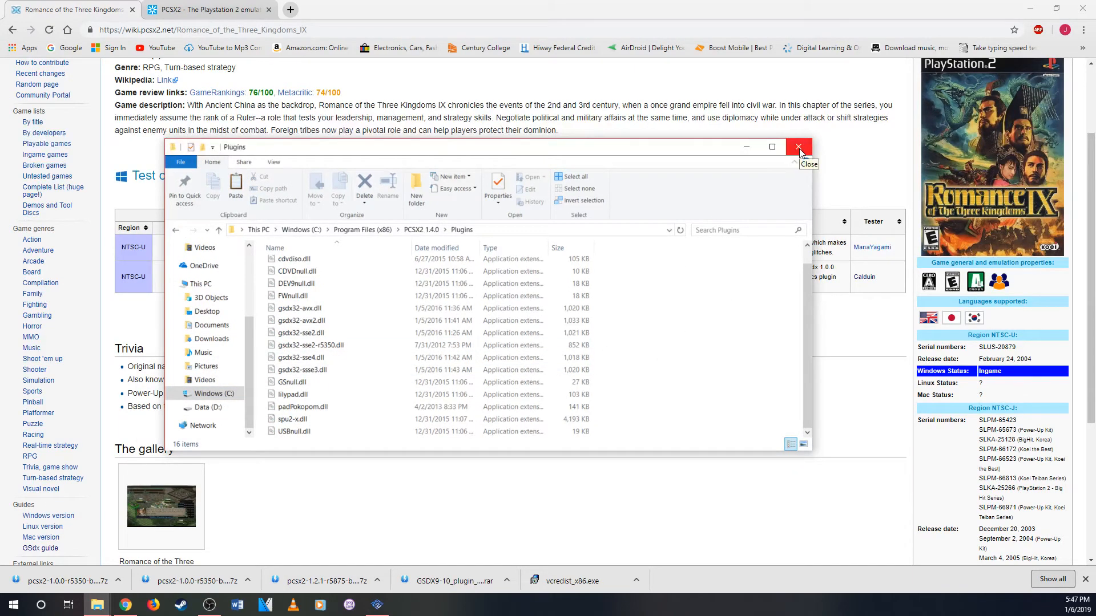
Close the Plugins folder window and bring the PCSX2 emulator back up
{"action": "left_click", "coordinate": [799, 147]}
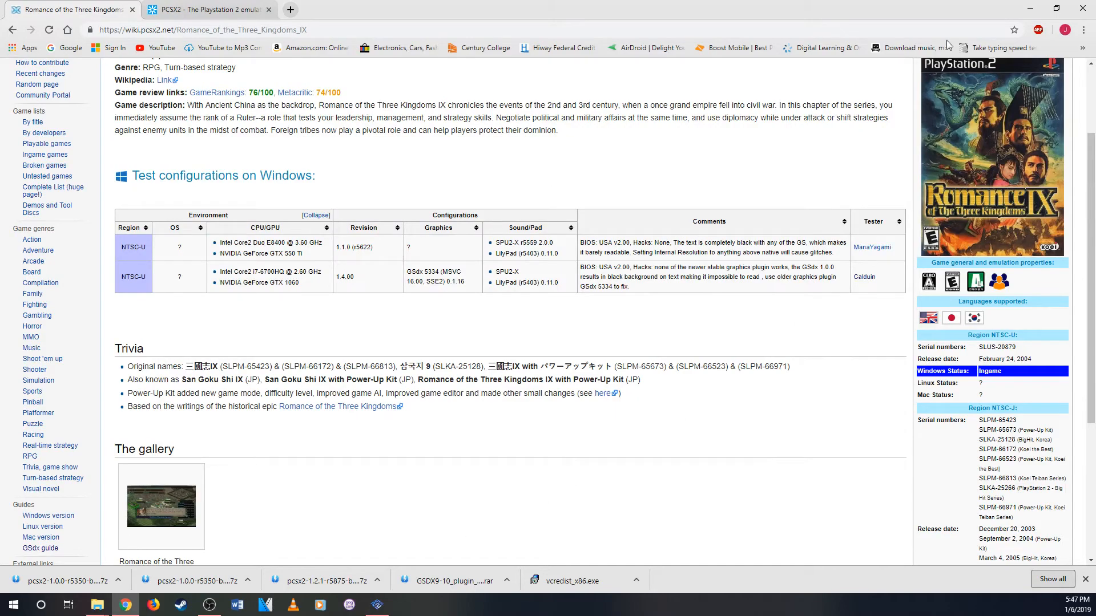
{"action": "left_click", "coordinate": [375, 605]}
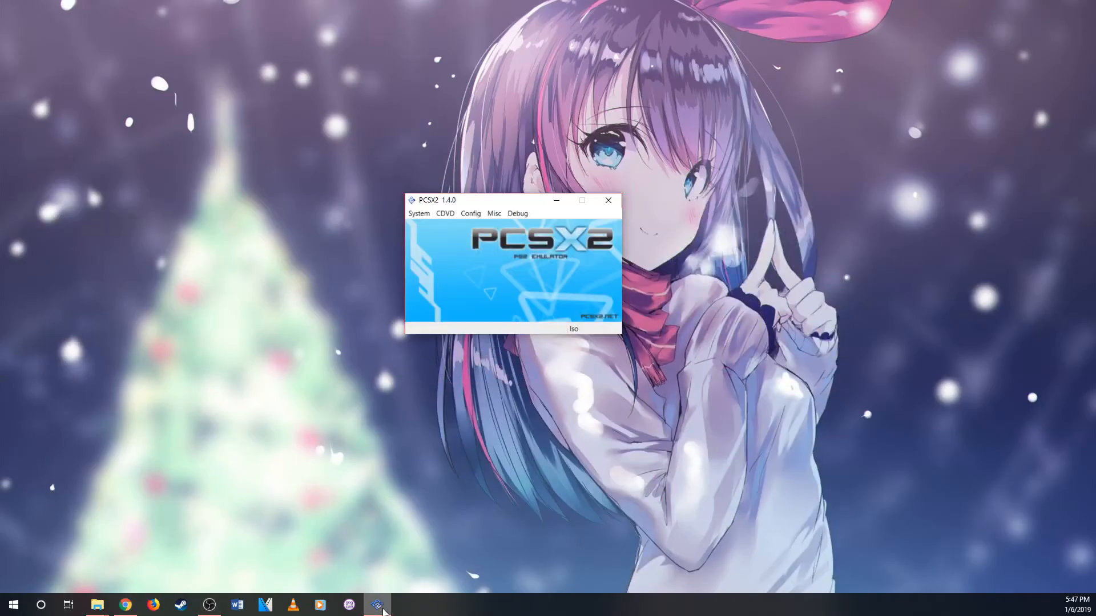
Bring up the PCSX2 Config menu with the Plugin/BIOS Selector
{"action": "left_click", "coordinate": [470, 214]}
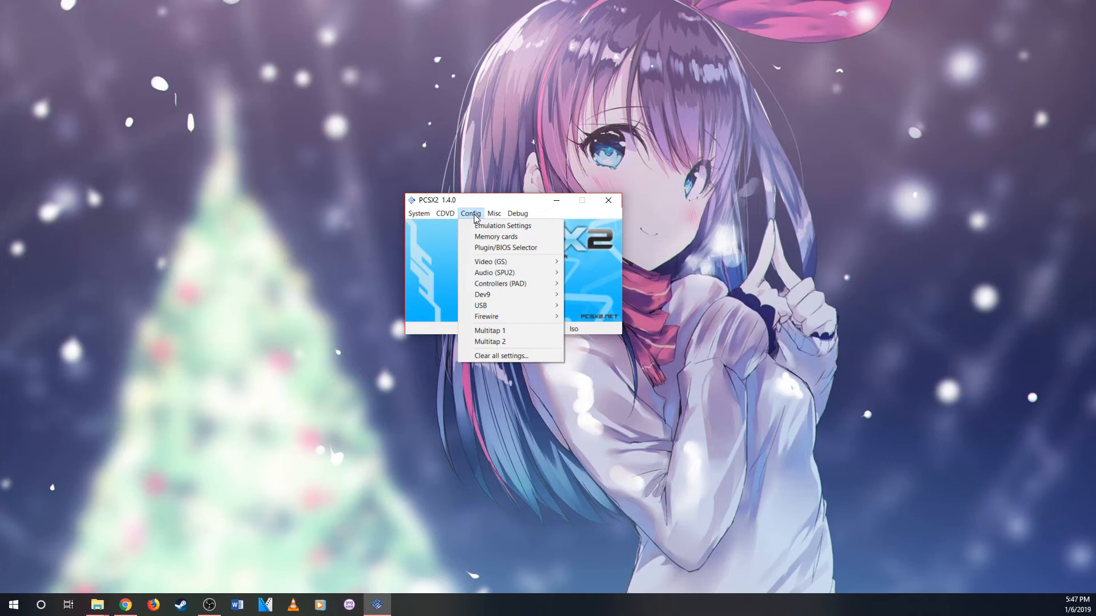
{"action": "mouse_move", "coordinate": [474, 222]}
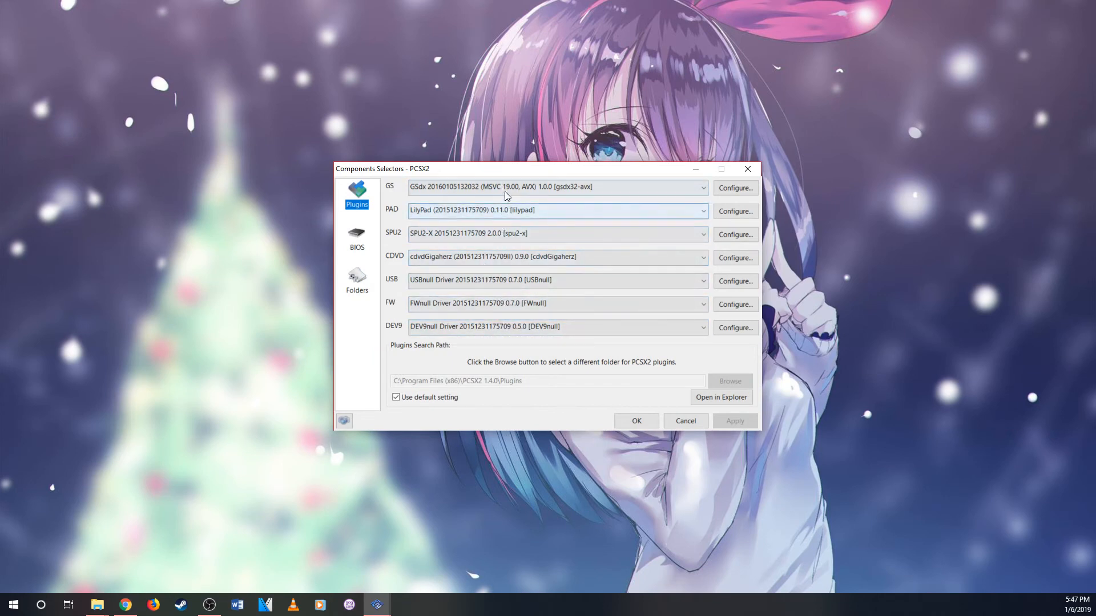
Switch the GS plugin to GSdx 5334 (MSVC 16.00, SSE2), apply it and accept the shutdown warning
{"action": "left_click", "coordinate": [702, 187]}
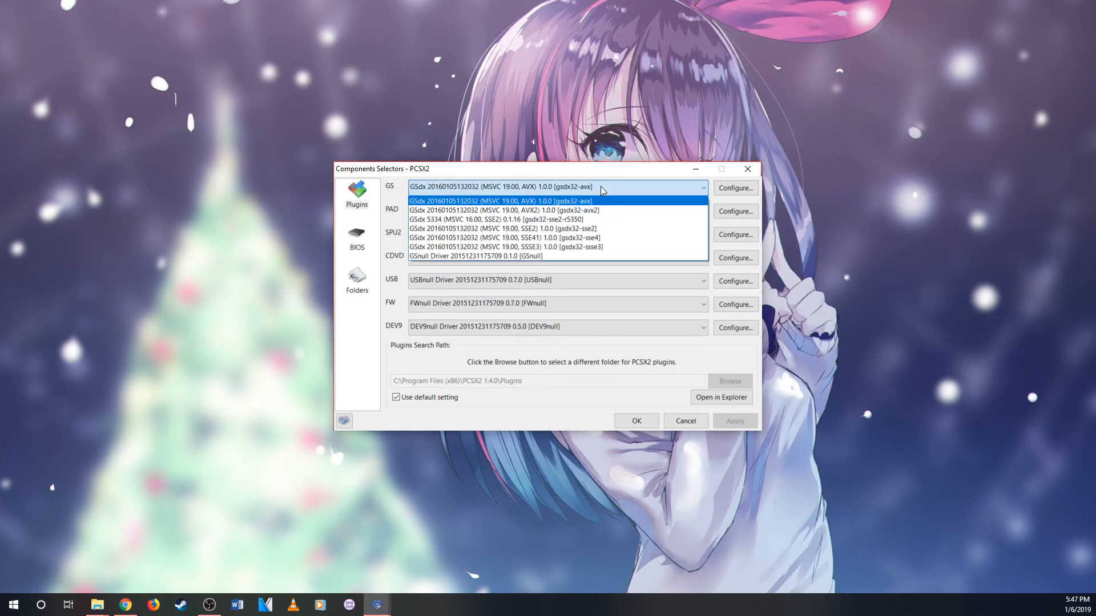
{"action": "mouse_move", "coordinate": [594, 219]}
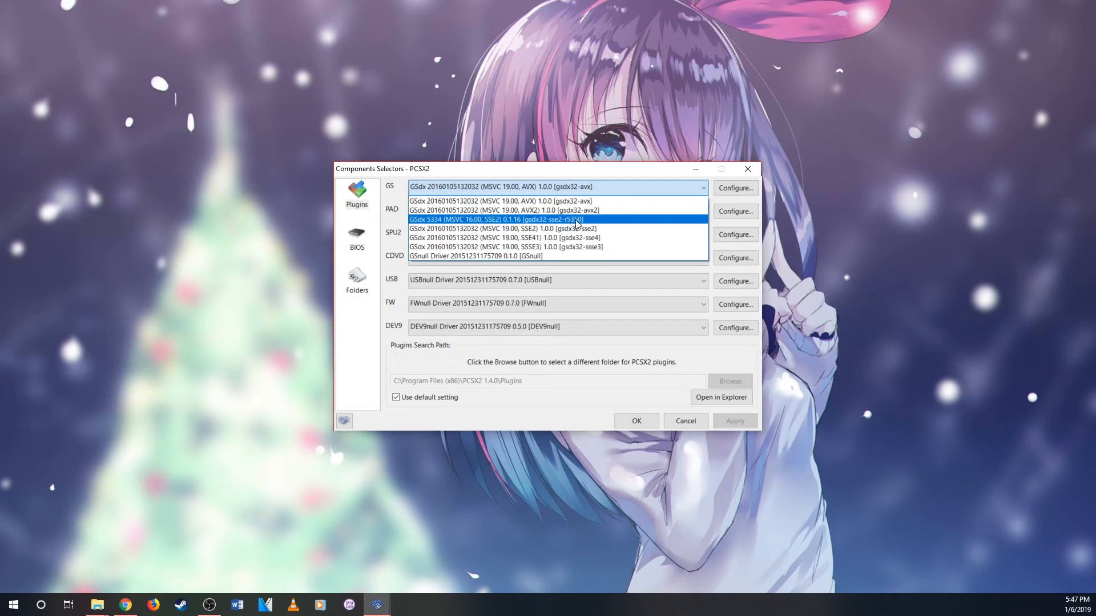
{"action": "left_click", "coordinate": [497, 219]}
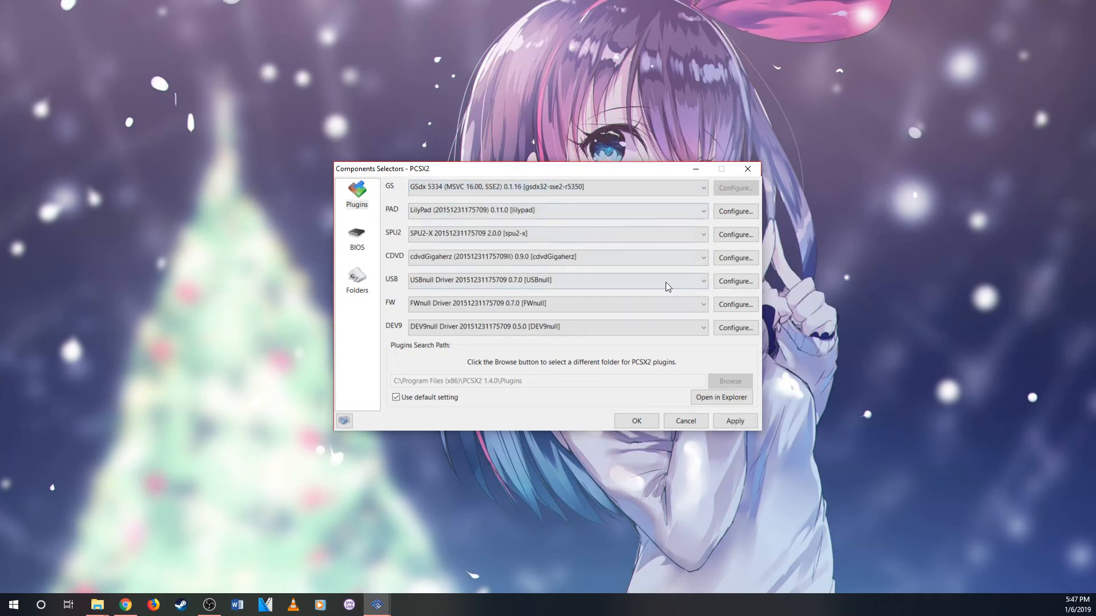
{"action": "left_click", "coordinate": [734, 422]}
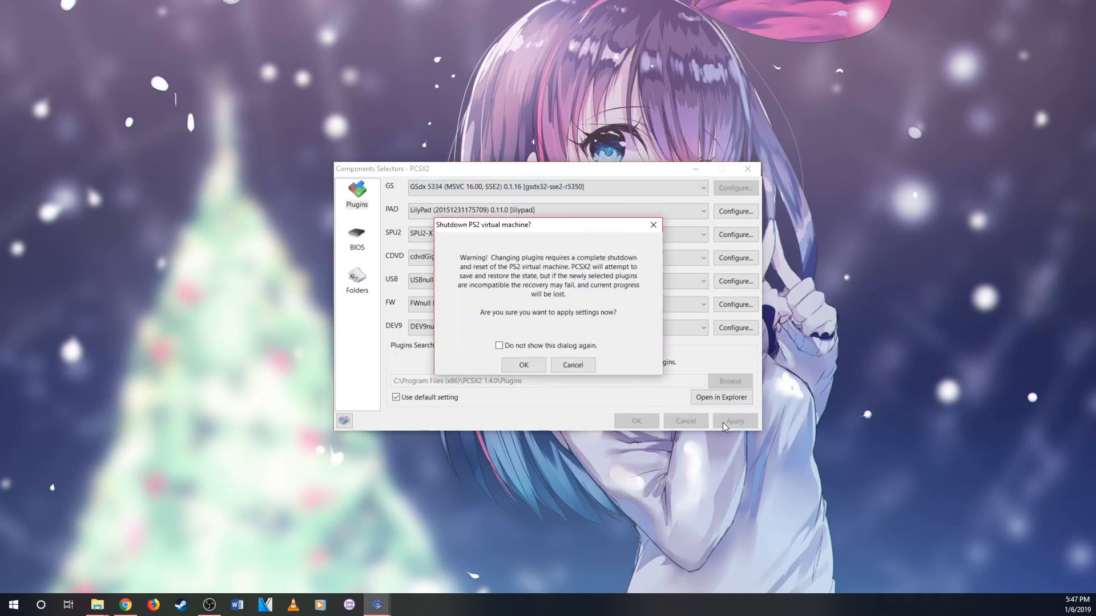
{"action": "left_click", "coordinate": [523, 365]}
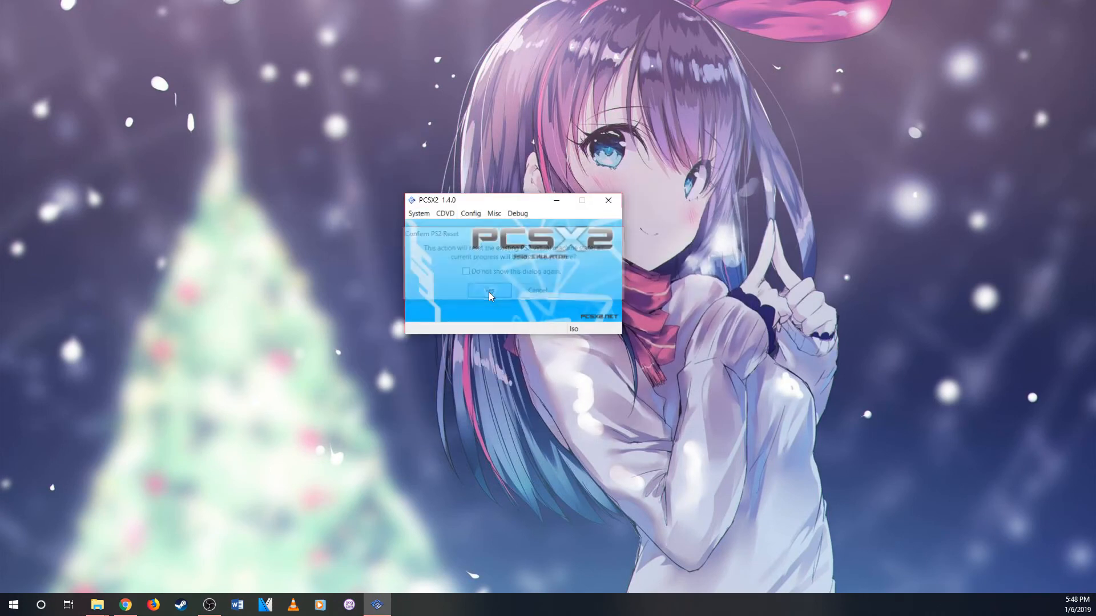
Confirm the PS2 reset so Romance of the Three Kingdoms IX boots to the Koei intro
{"action": "left_click", "coordinate": [489, 291]}
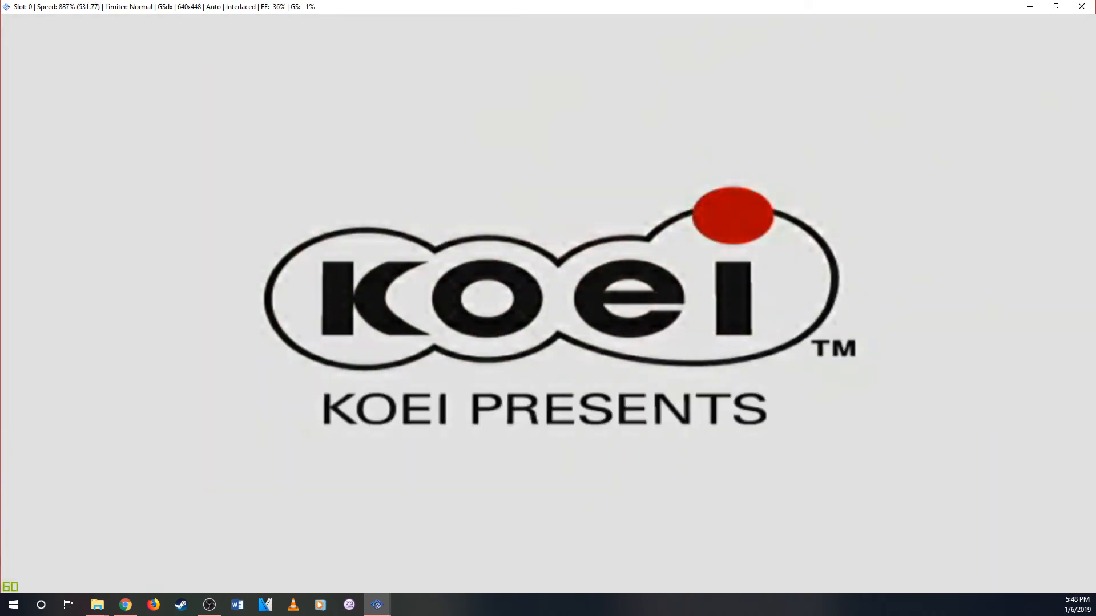